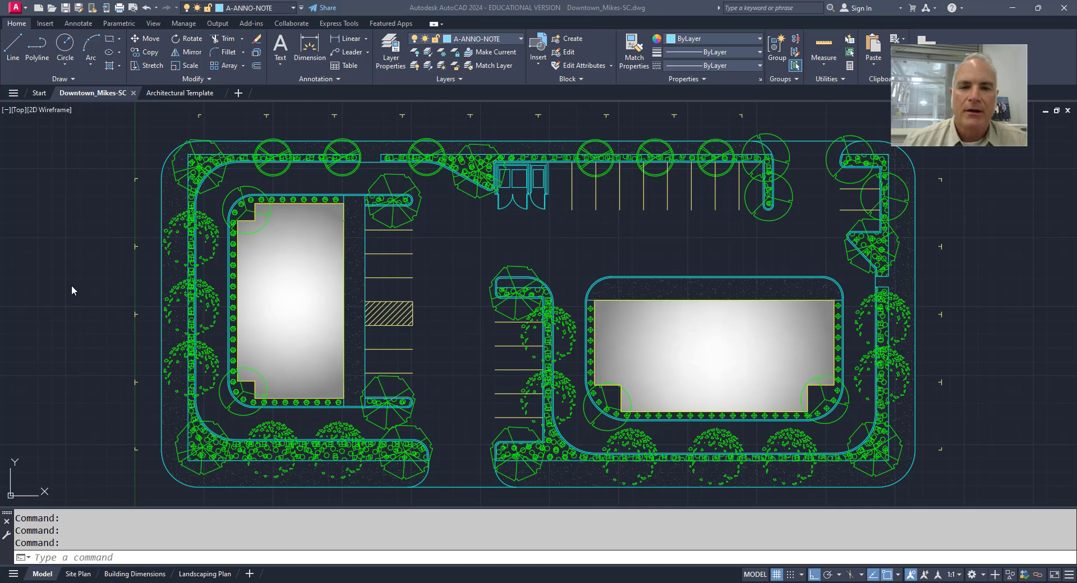
Switch to the Architectural Template drawing tab, showing its empty title-block layout
click(180, 93)
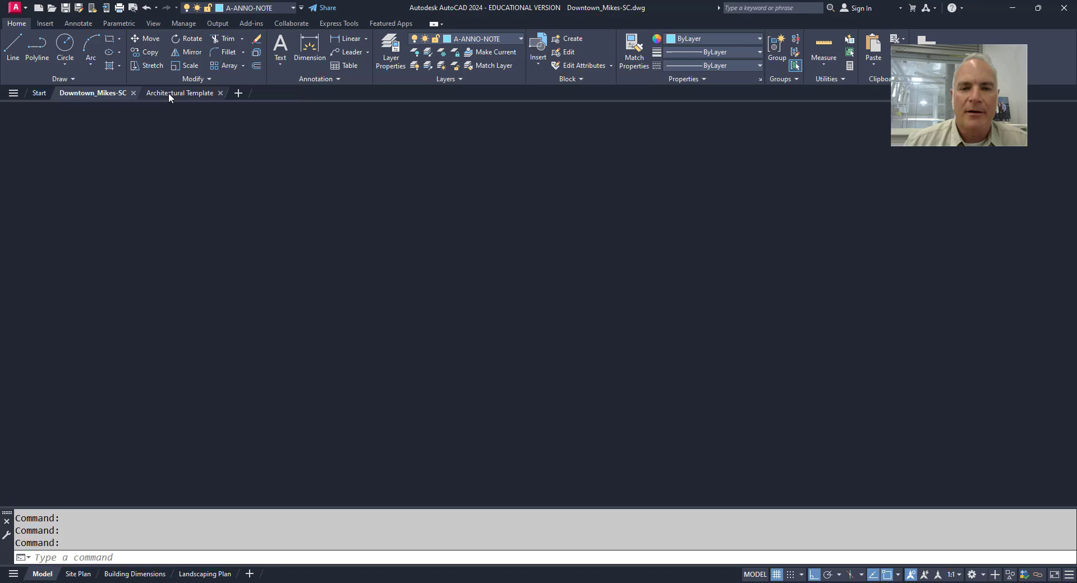
click(180, 92)
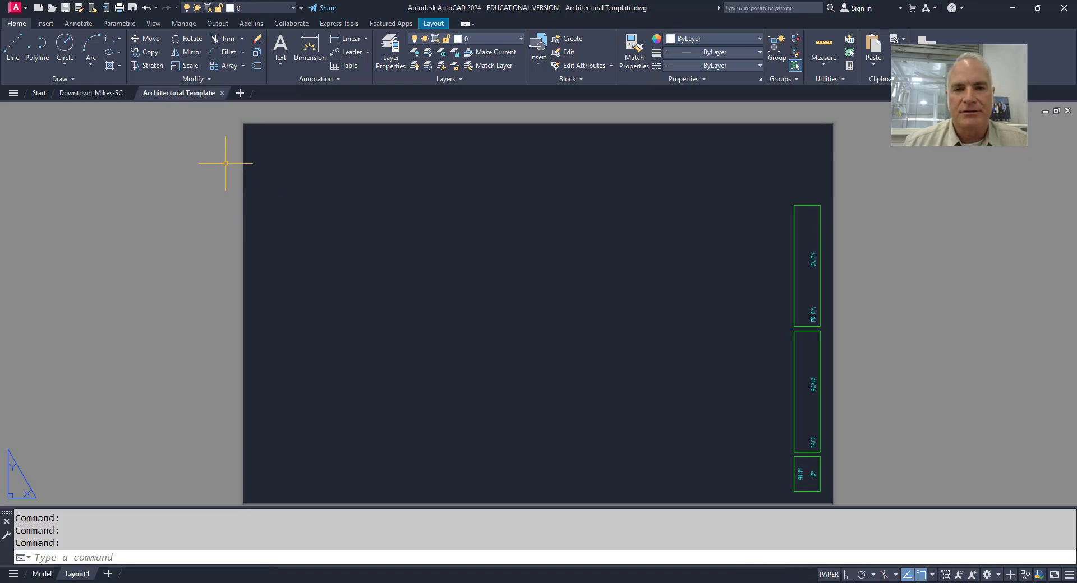
mouse_move(276, 193)
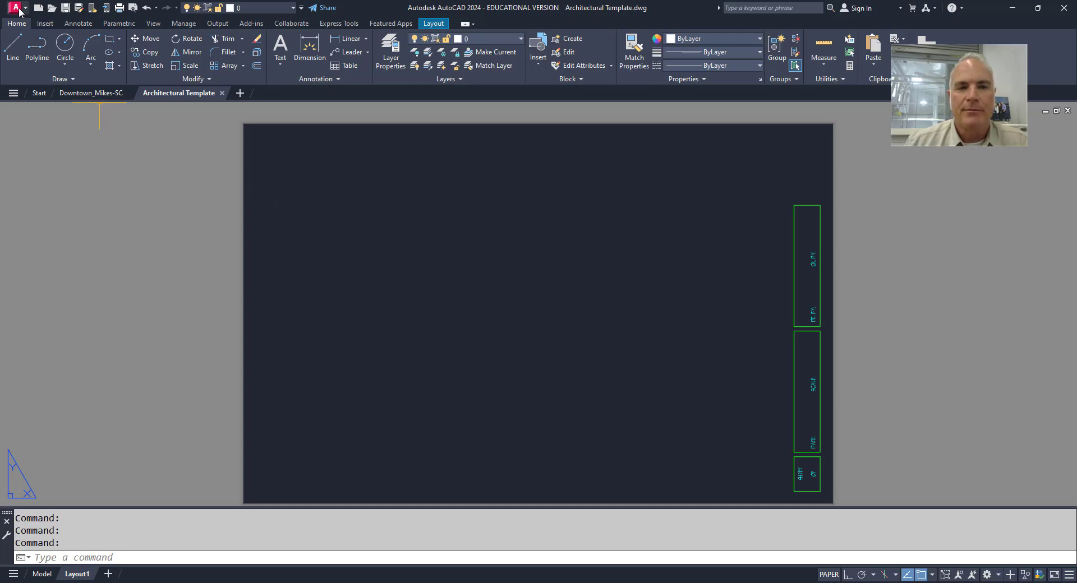
Save the Architectural Template as Architectural Template.dws in the INDR 20B\dws folder
click(15, 7)
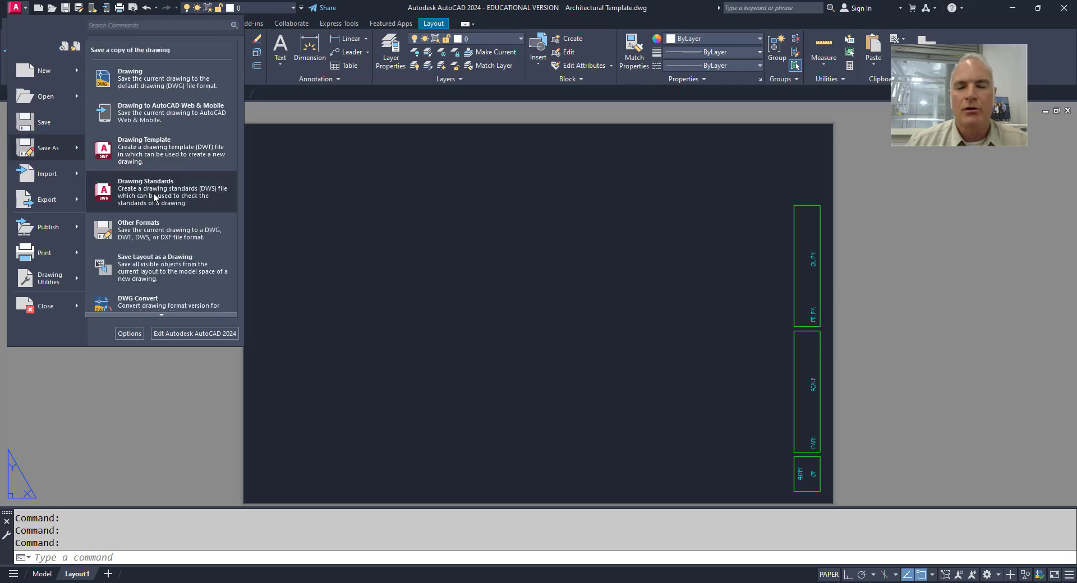
click(161, 192)
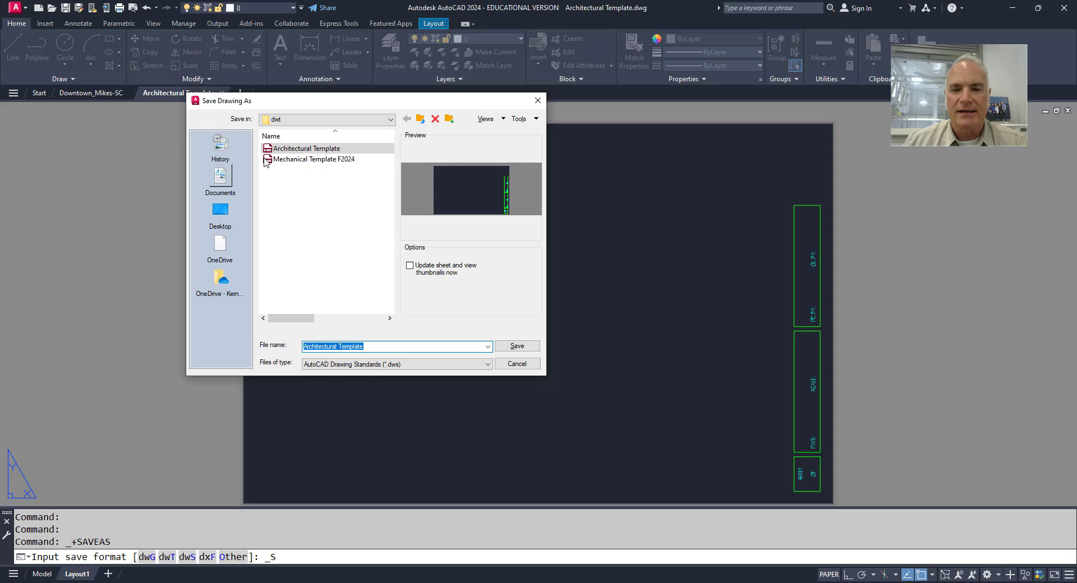
click(391, 119)
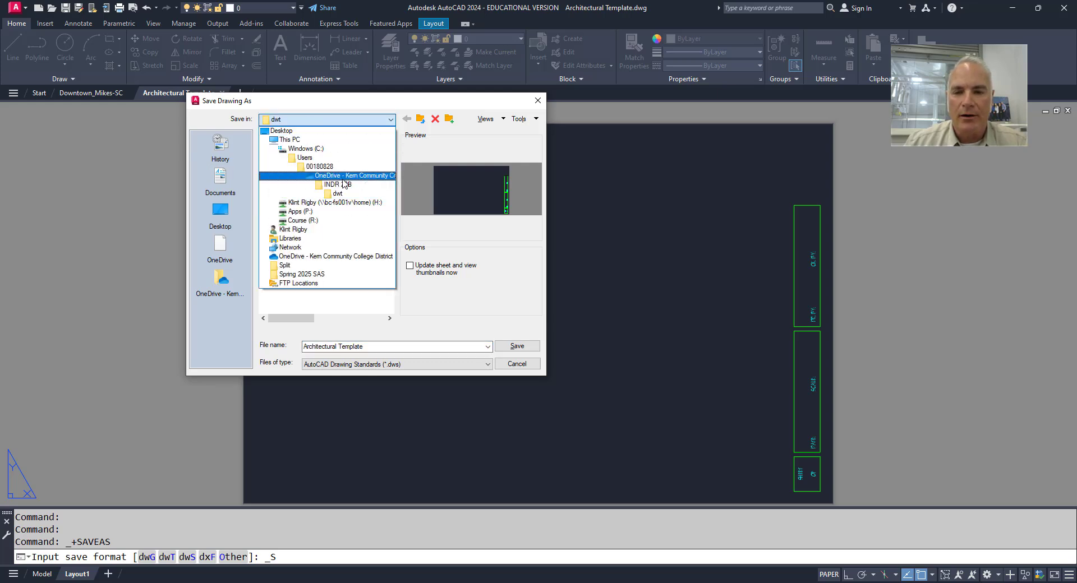
double_click(336, 184)
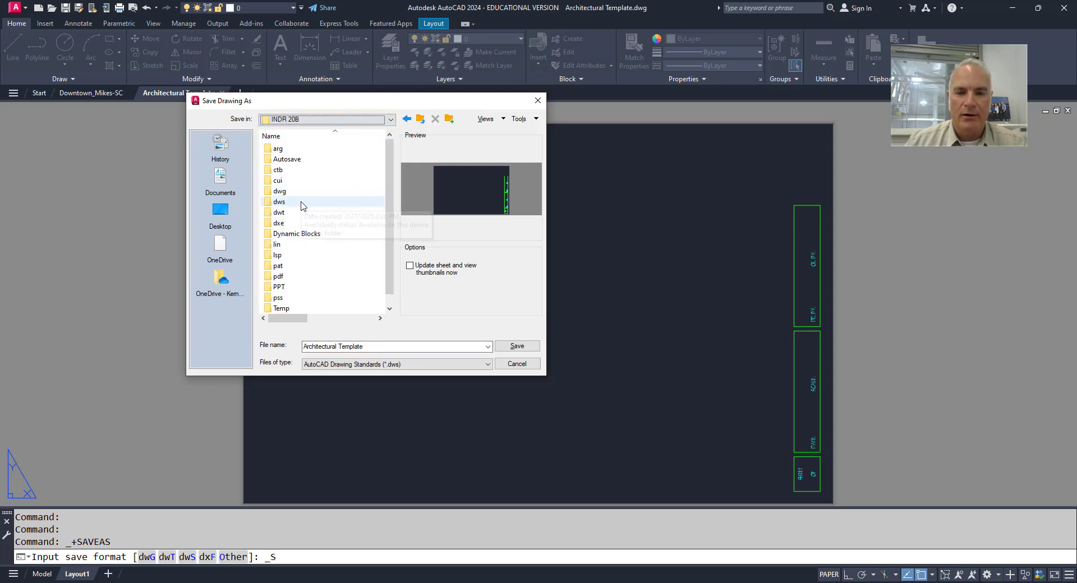
double_click(278, 201)
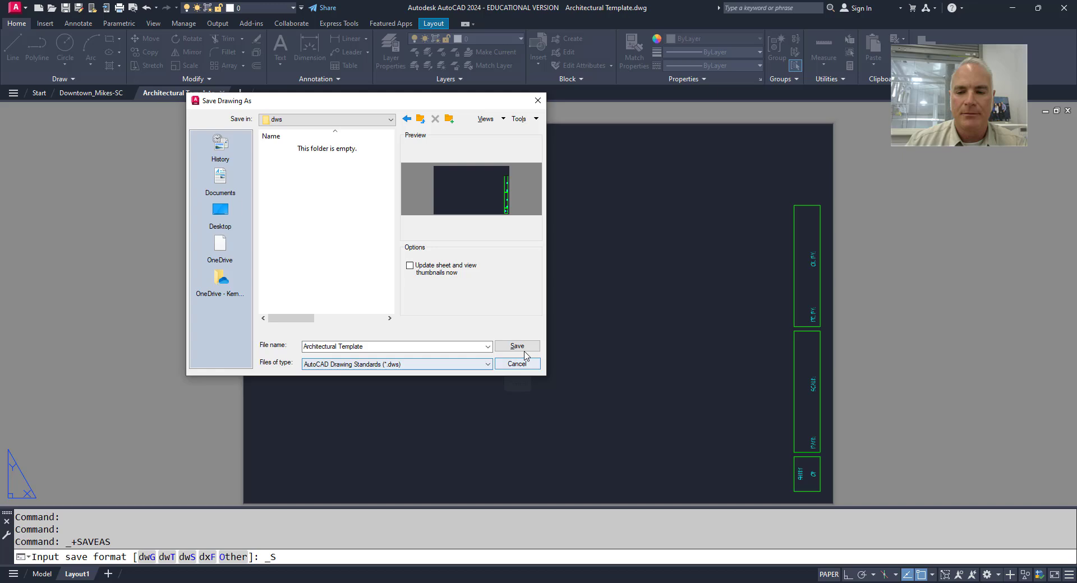
click(517, 346)
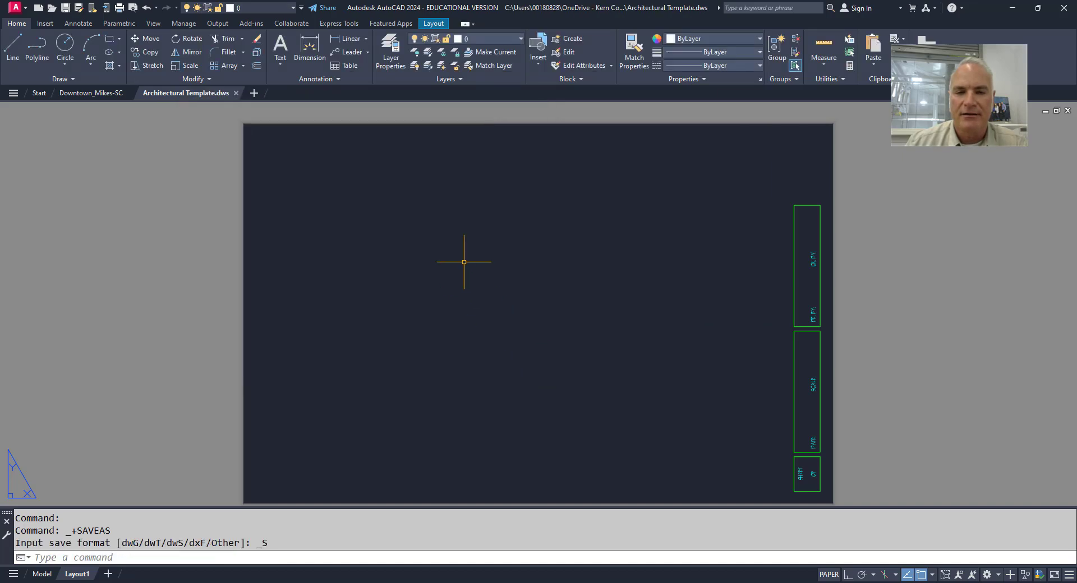
mouse_move(436, 225)
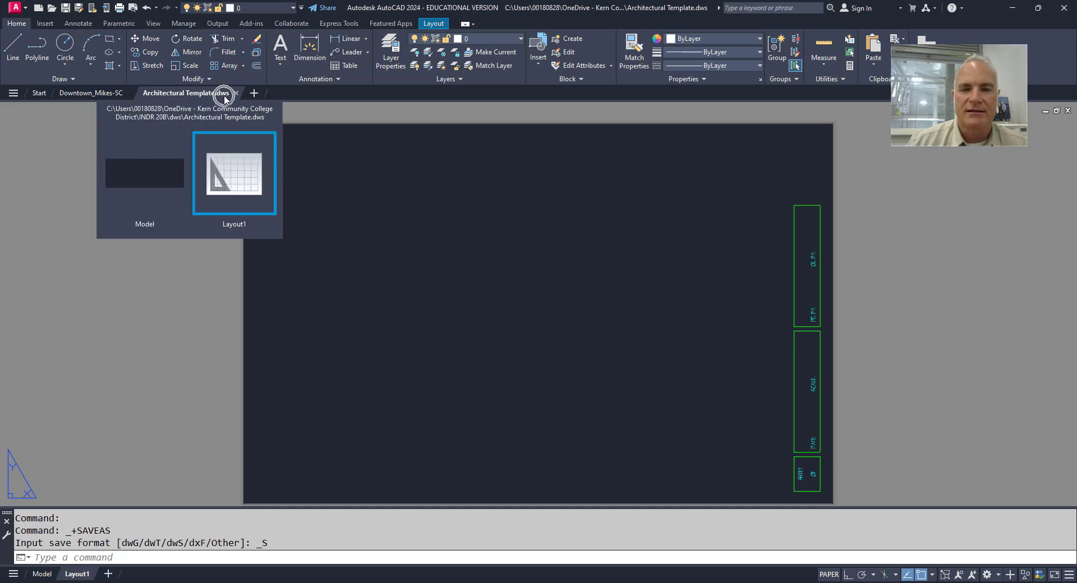
mouse_move(236, 117)
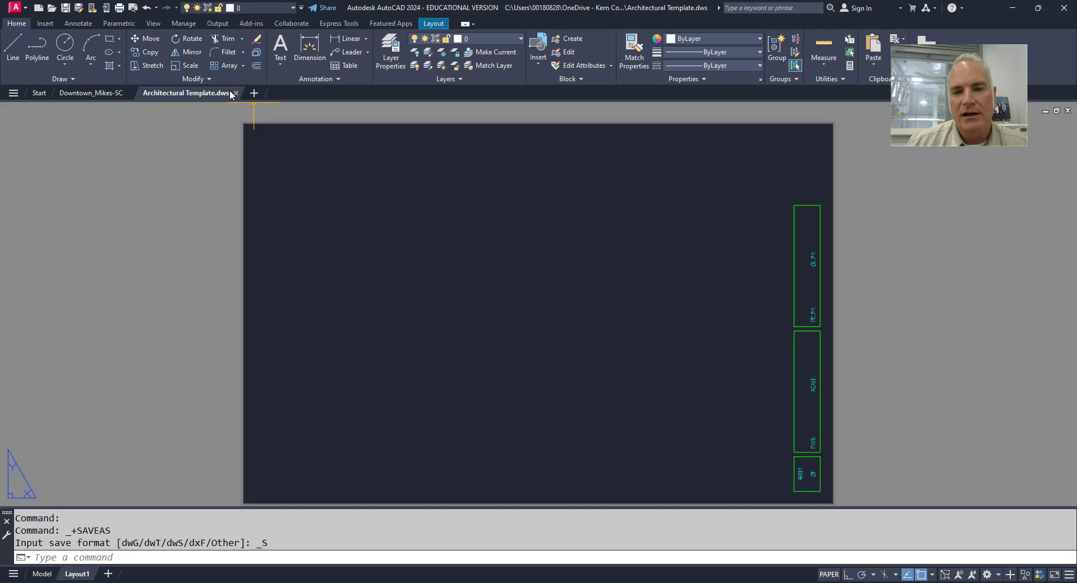
Close the Architectural Template.dws tab and run STANDARDS on the Downtown_Mikes-SC site plan
click(89, 93)
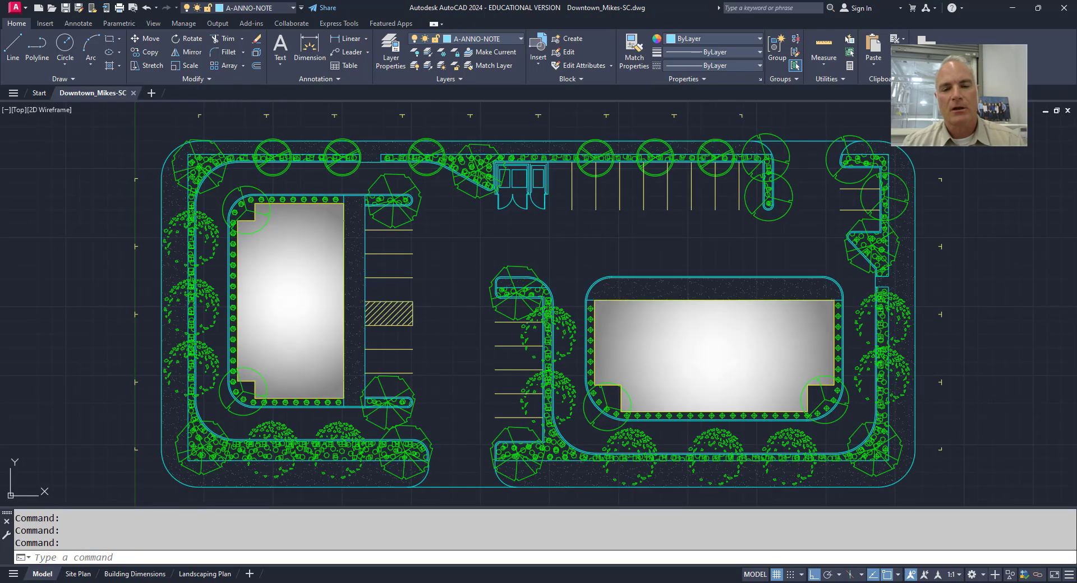
mouse_move(137, 149)
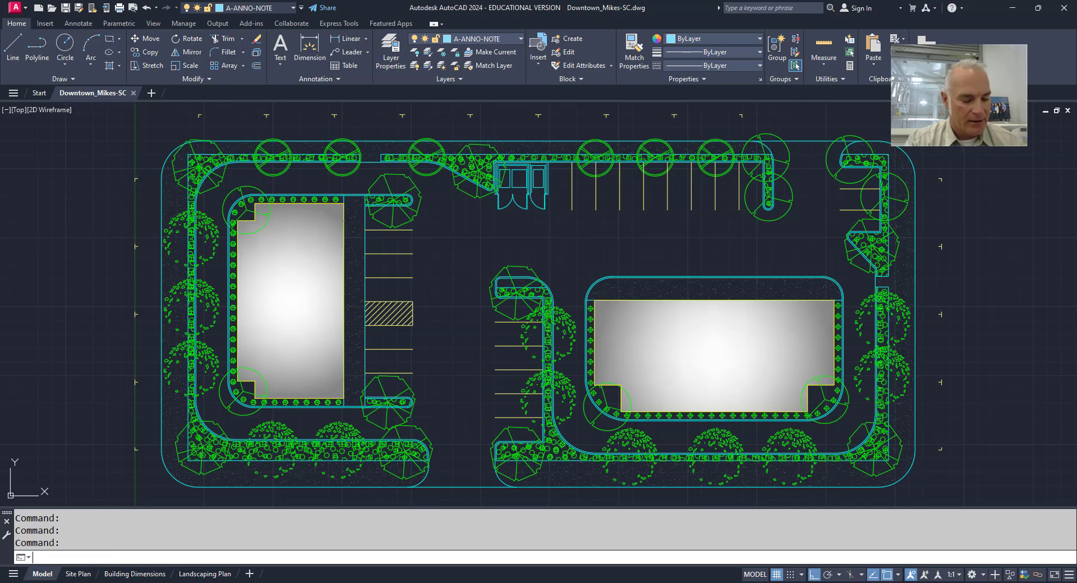
text(STAndard)
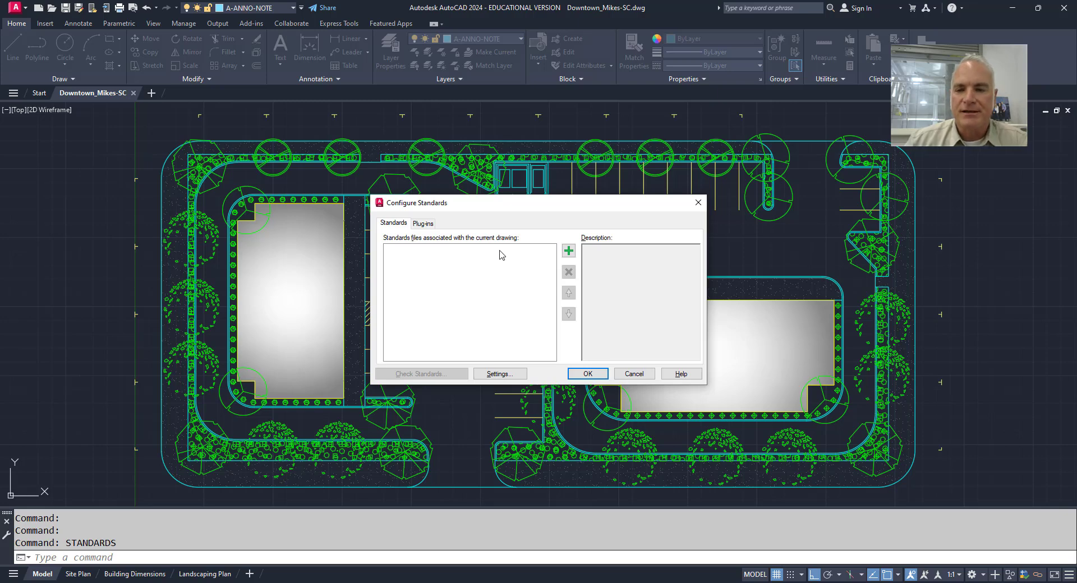
mouse_move(568, 250)
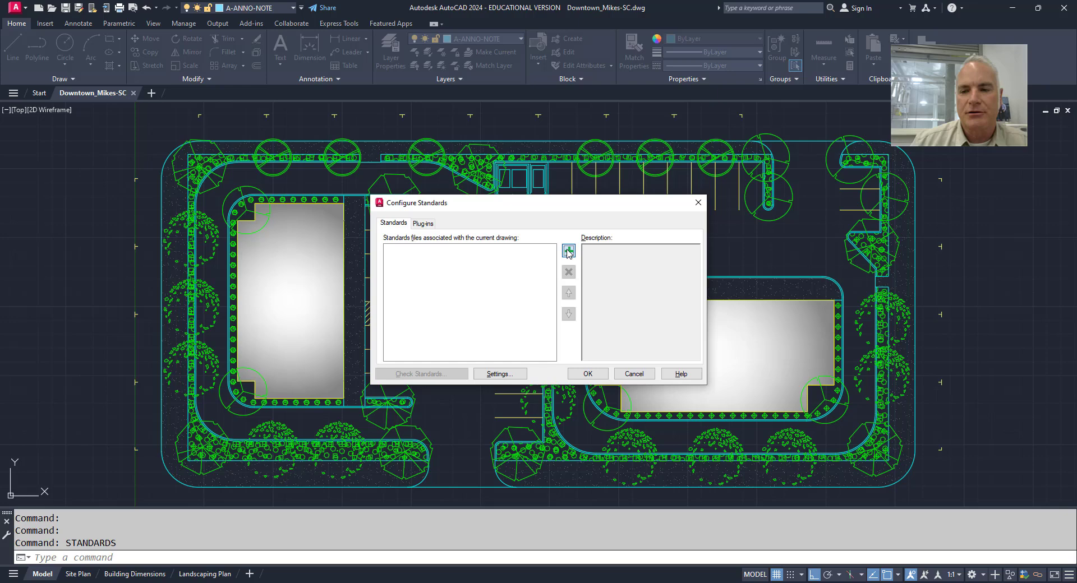
Attach Architectural Template.dws from the dws folder as the site plan's standards file
click(568, 251)
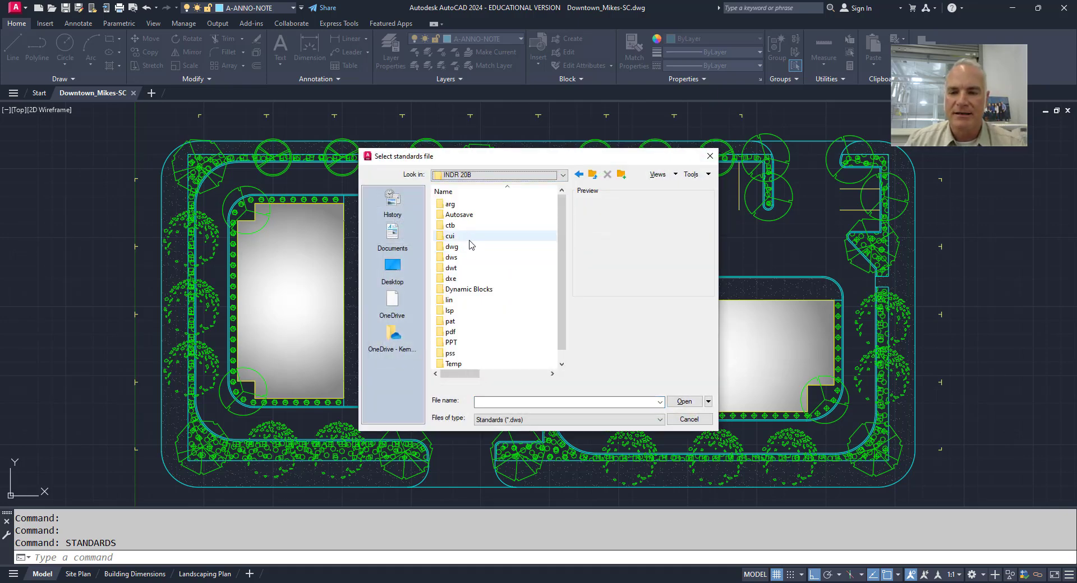
double_click(451, 257)
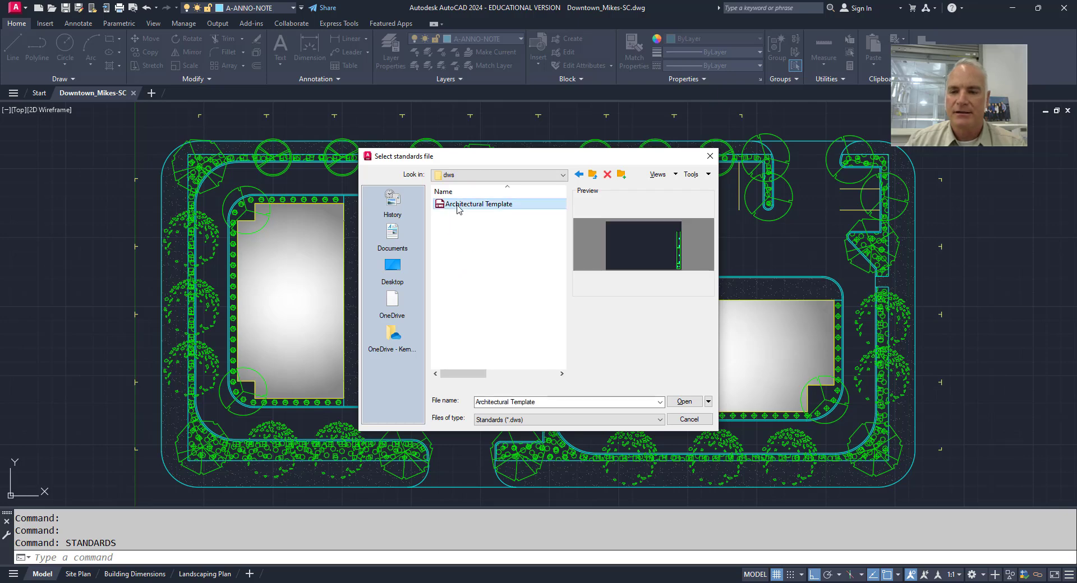
click(683, 401)
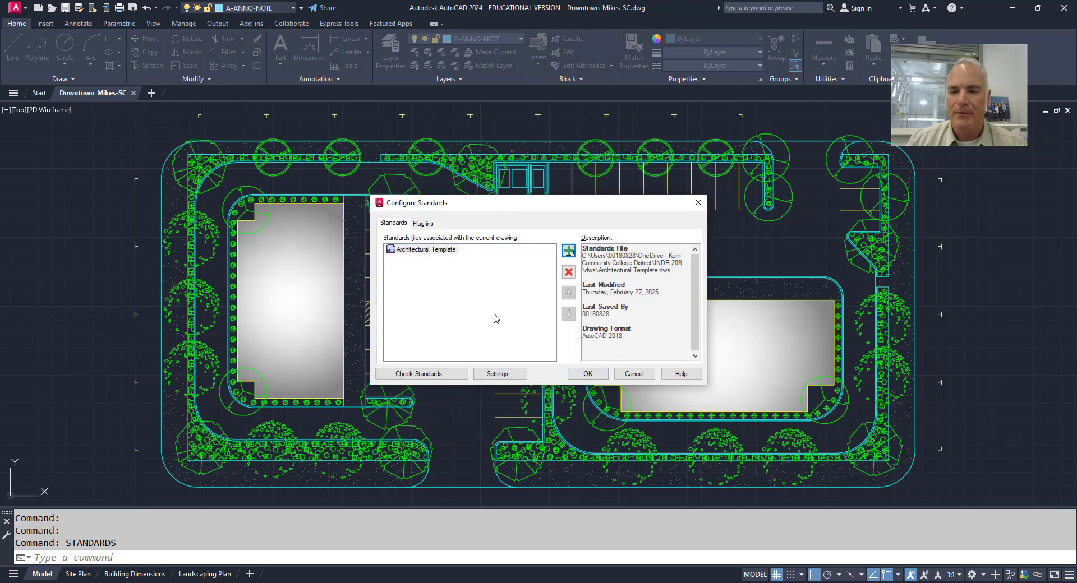
mouse_move(449, 257)
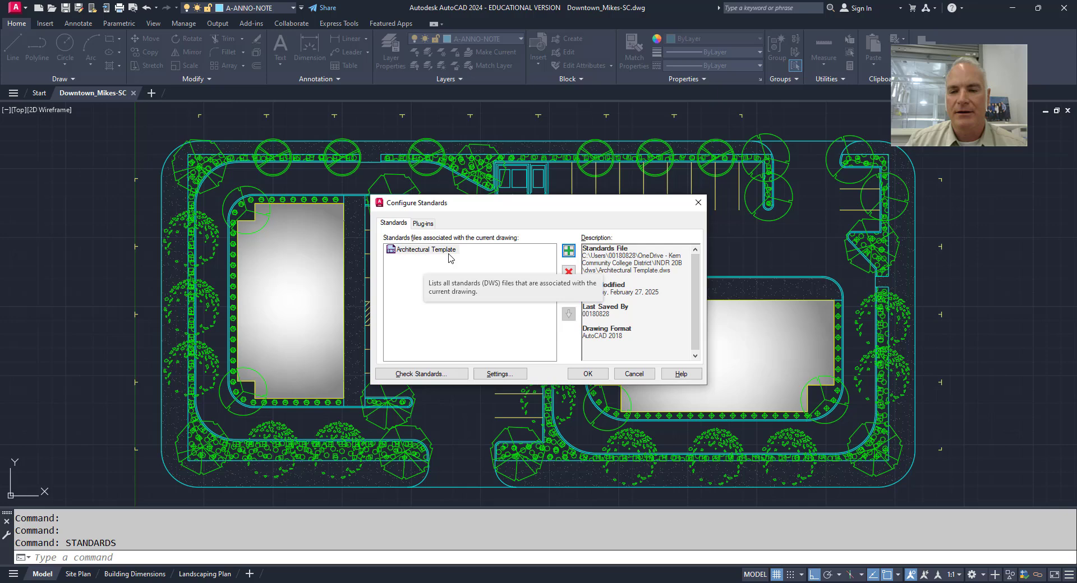
mouse_move(615, 306)
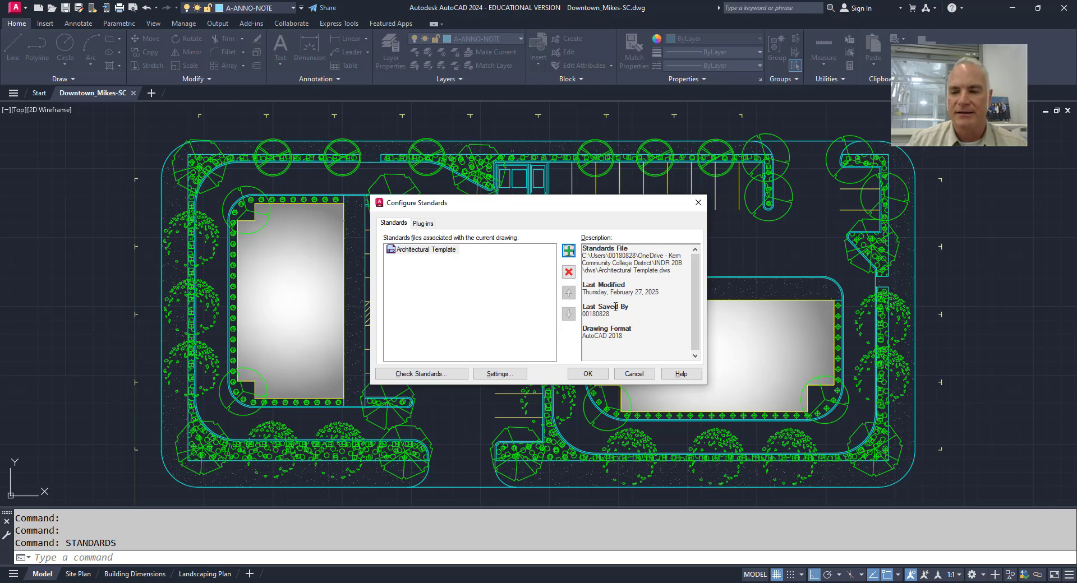
mouse_move(492, 246)
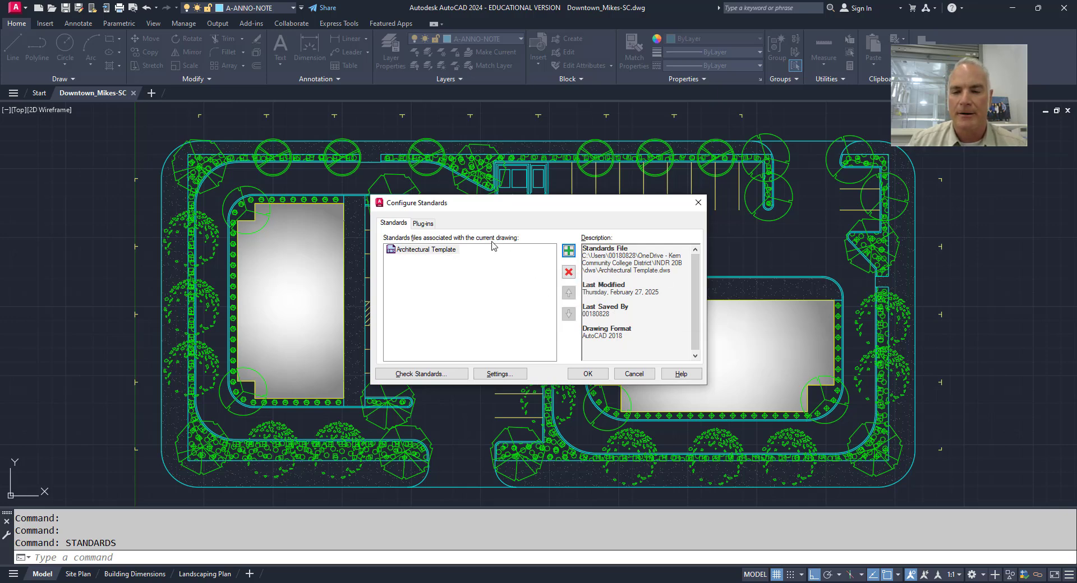
Review the Plug-ins list, leaving dimension styles, layers, linetypes, multileader and text styles checked
click(422, 223)
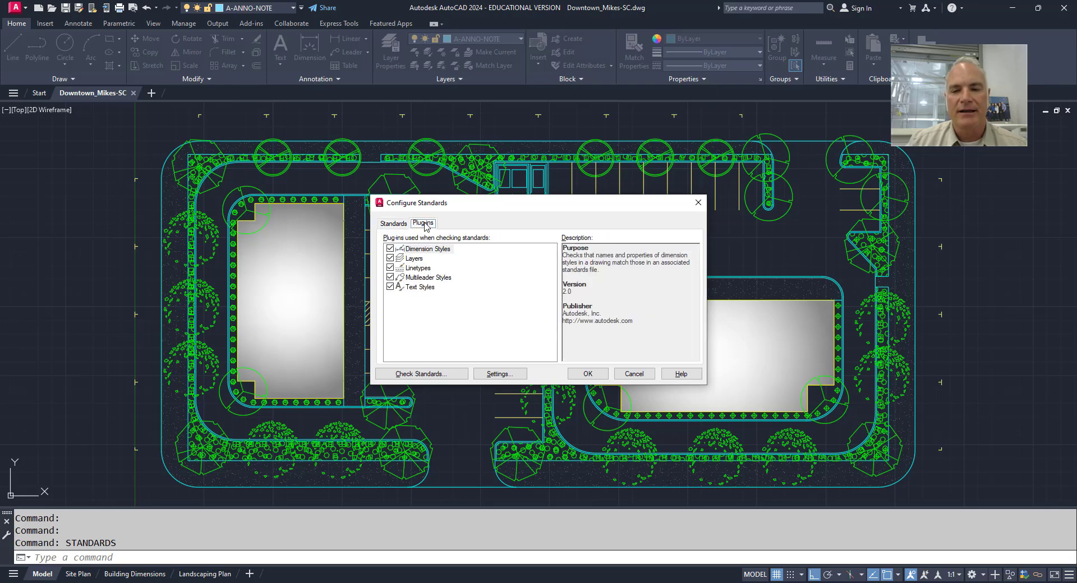
mouse_move(422, 297)
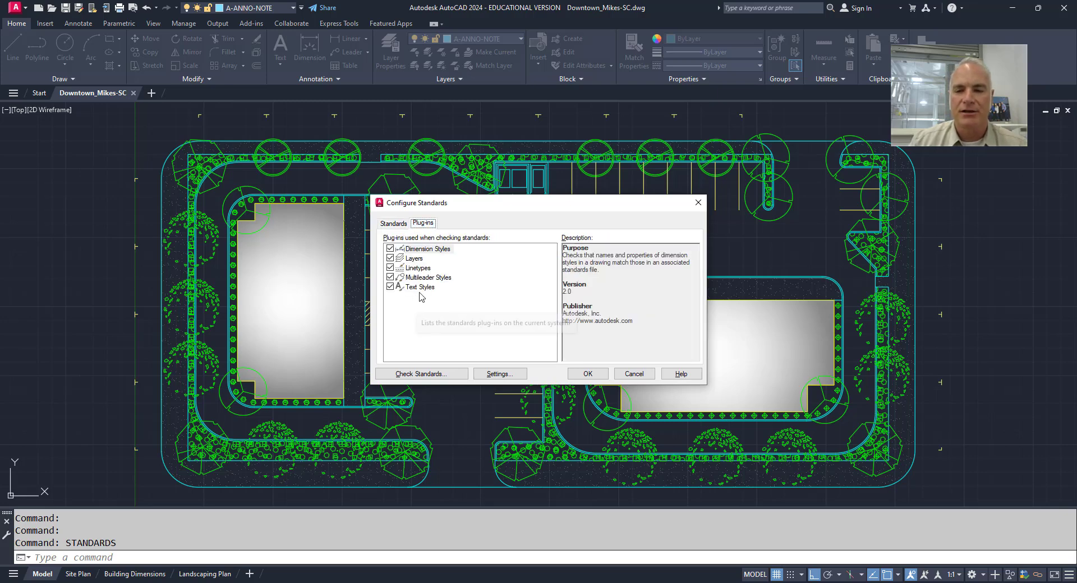
mouse_move(430, 266)
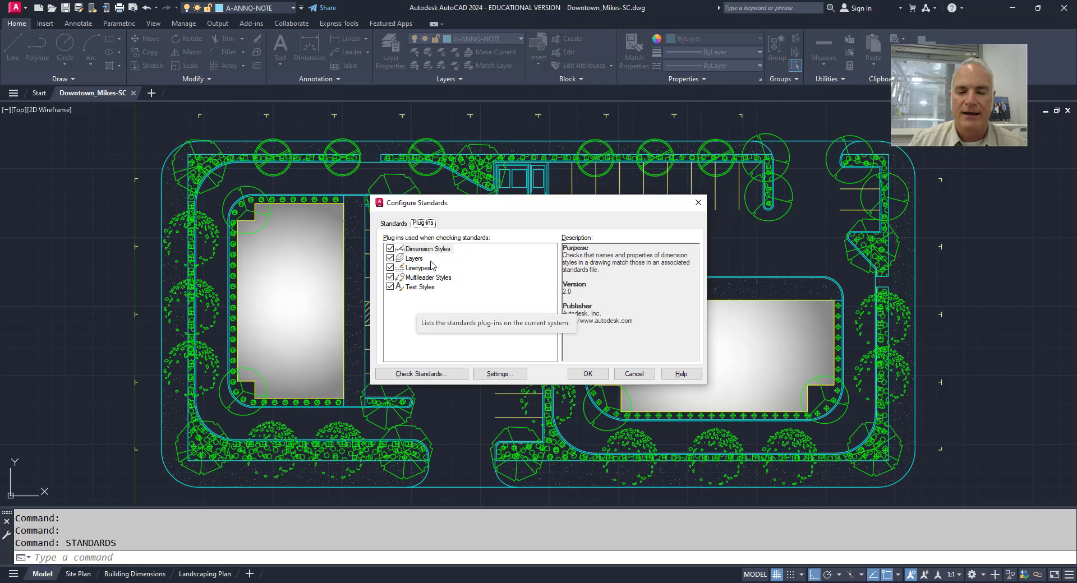
mouse_move(429, 285)
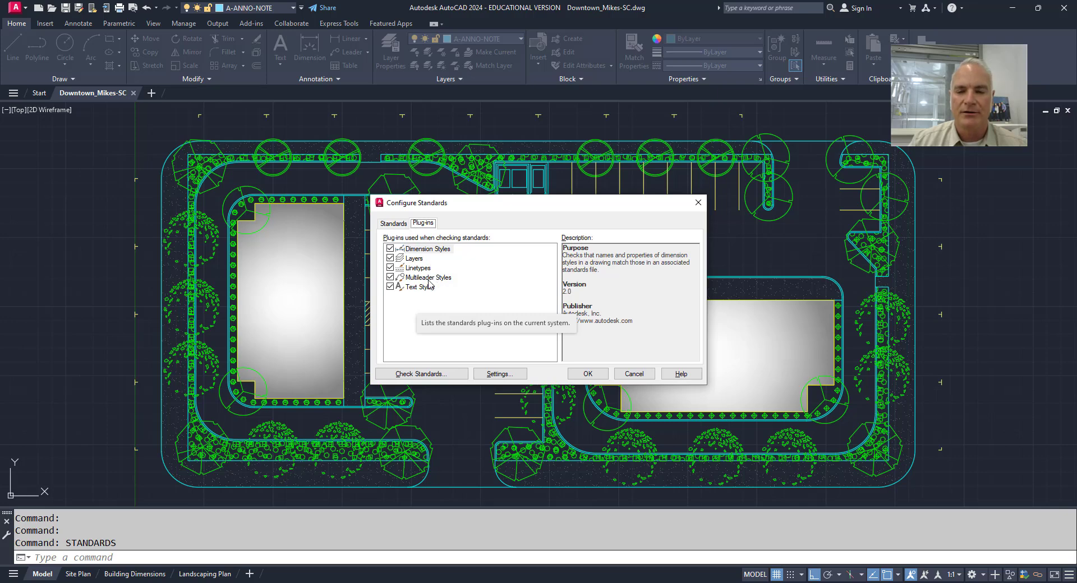
mouse_move(420, 292)
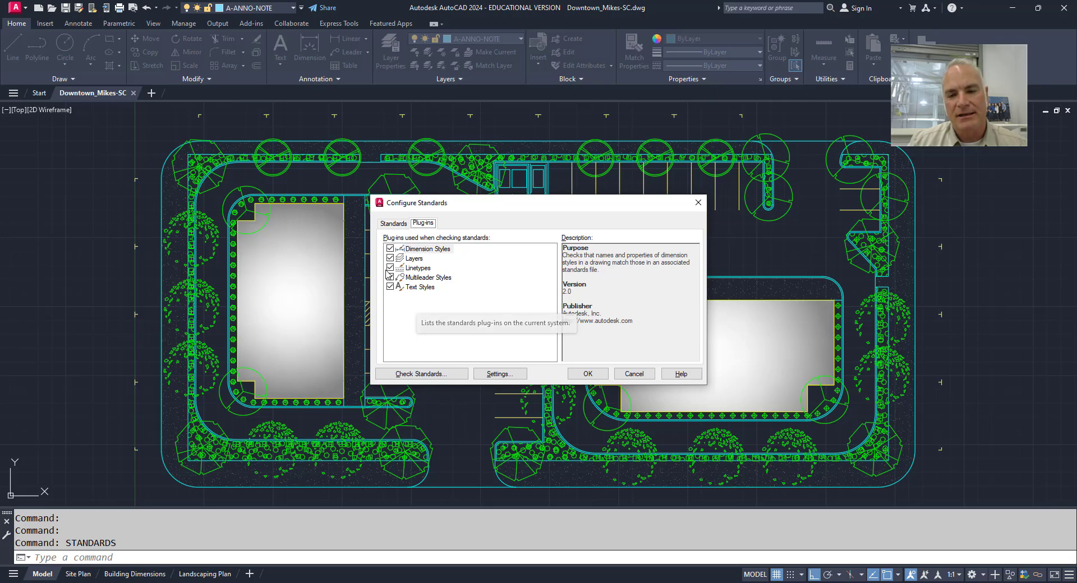
click(414, 257)
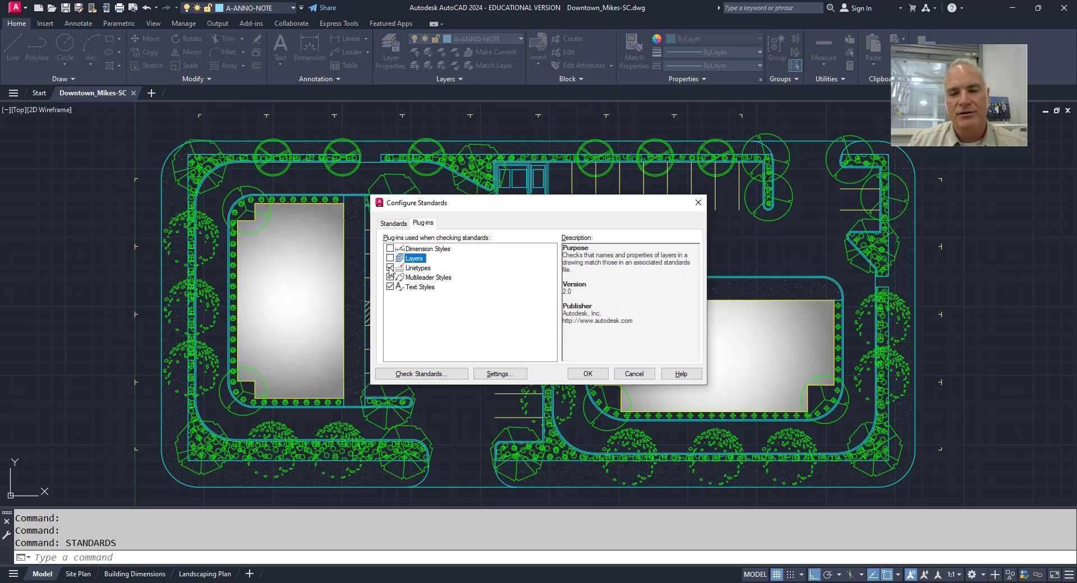
click(391, 268)
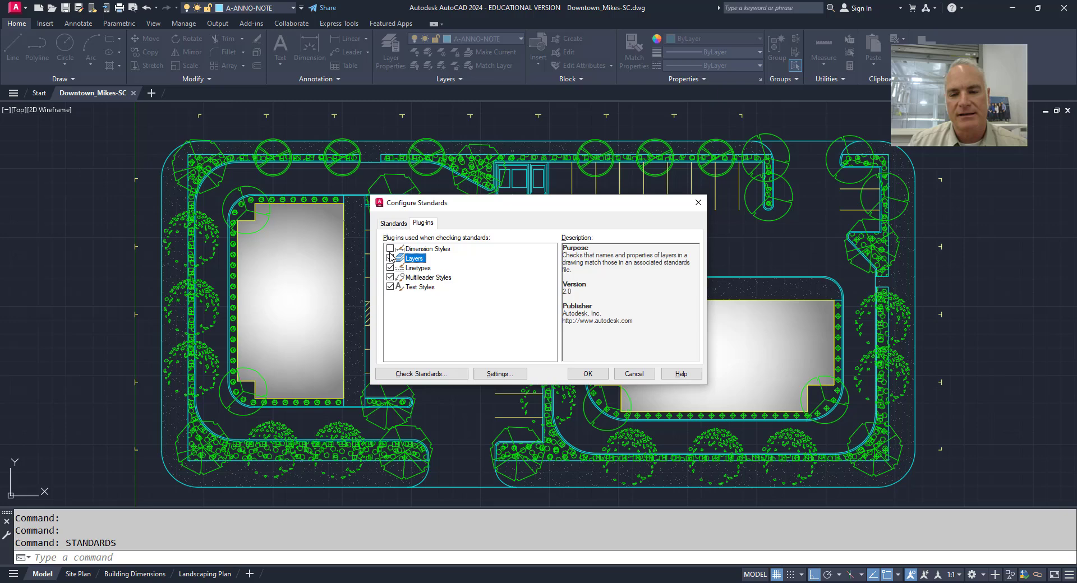
click(428, 248)
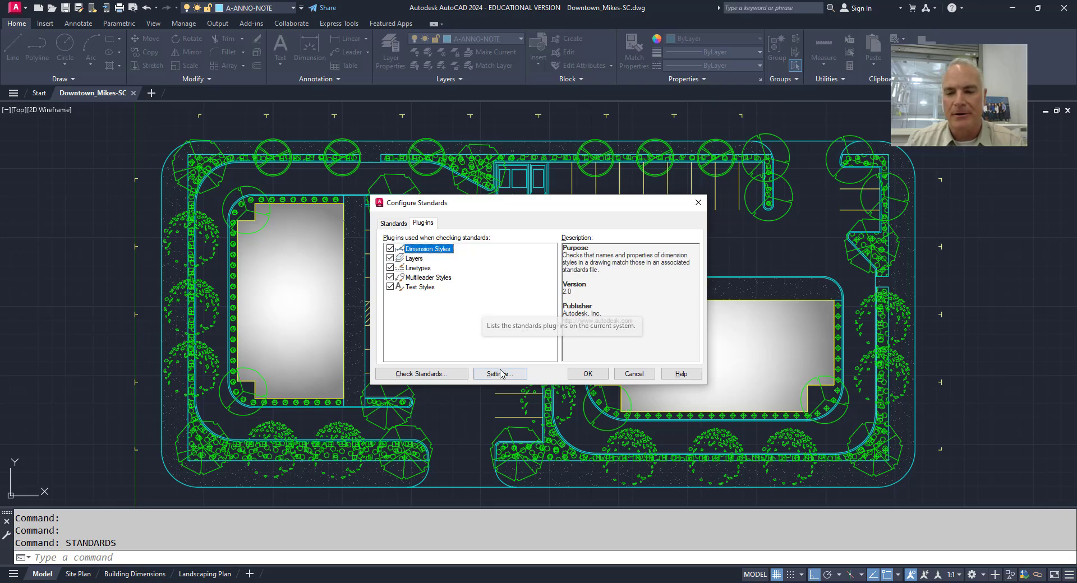
Toggle Show ignored problems in CAD Standards Settings, then cancel without saving
click(499, 373)
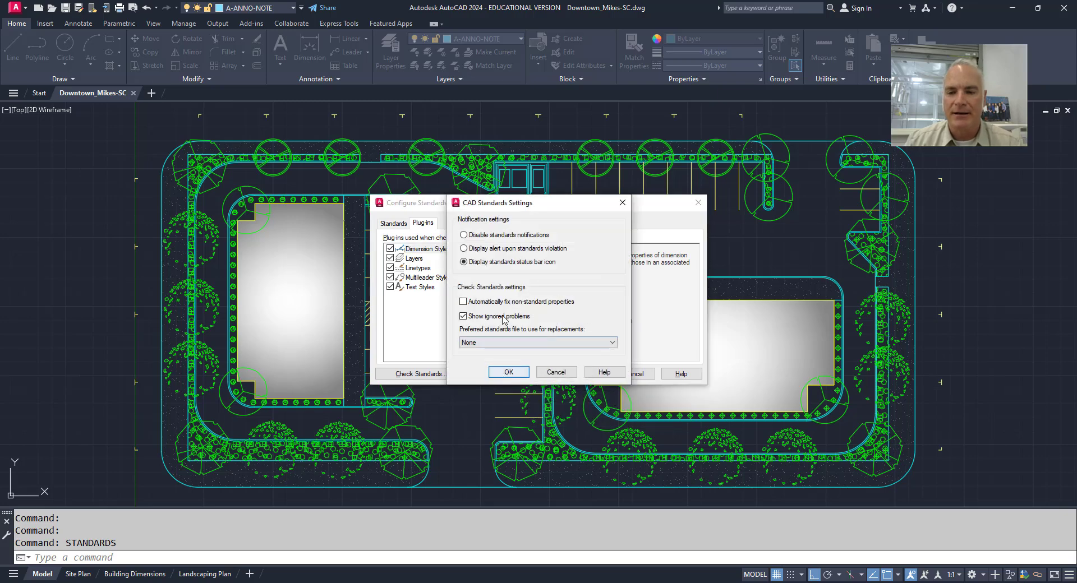
mouse_move(591, 282)
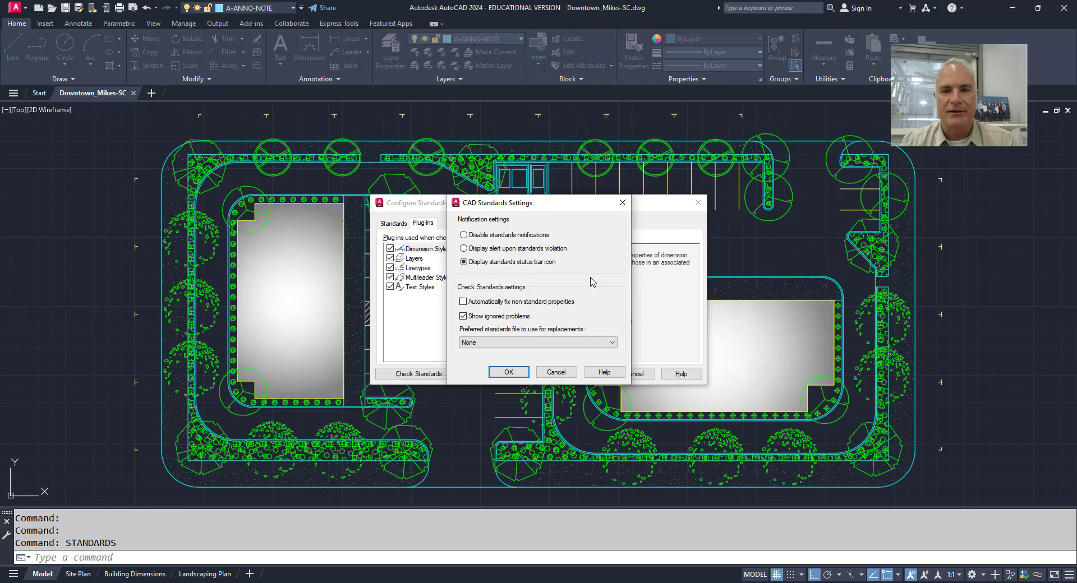
mouse_move(554, 348)
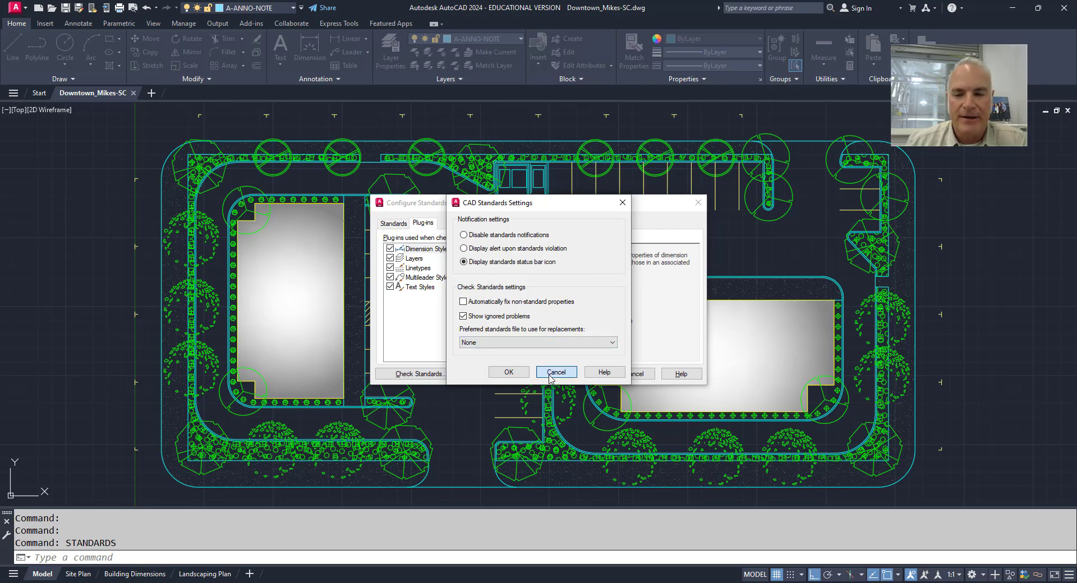
click(554, 372)
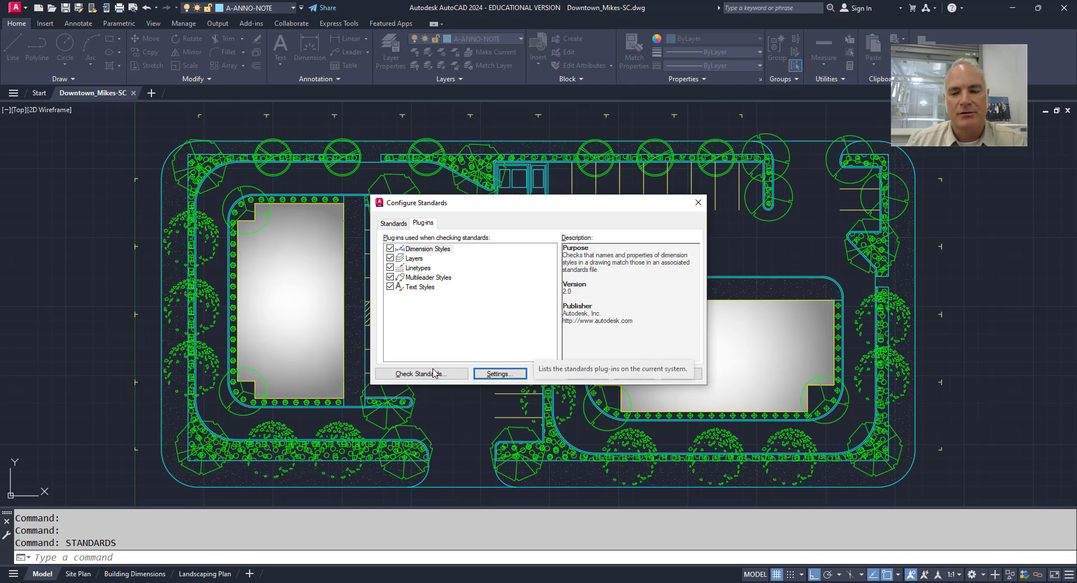
Run Check Standards and replace the non-standard Architectural dimension style with the template's Architectural style
click(419, 373)
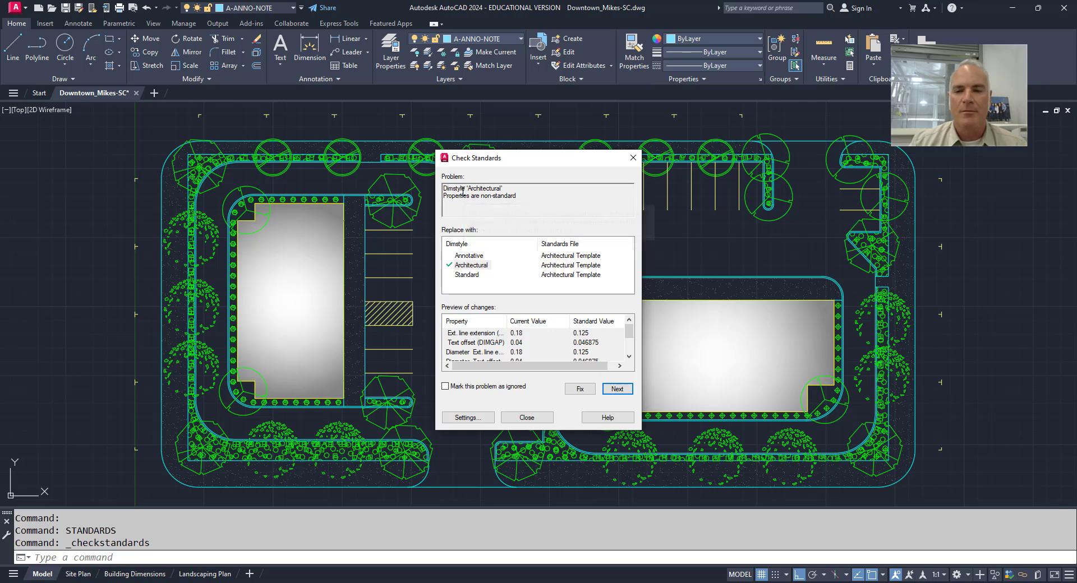
mouse_move(474, 196)
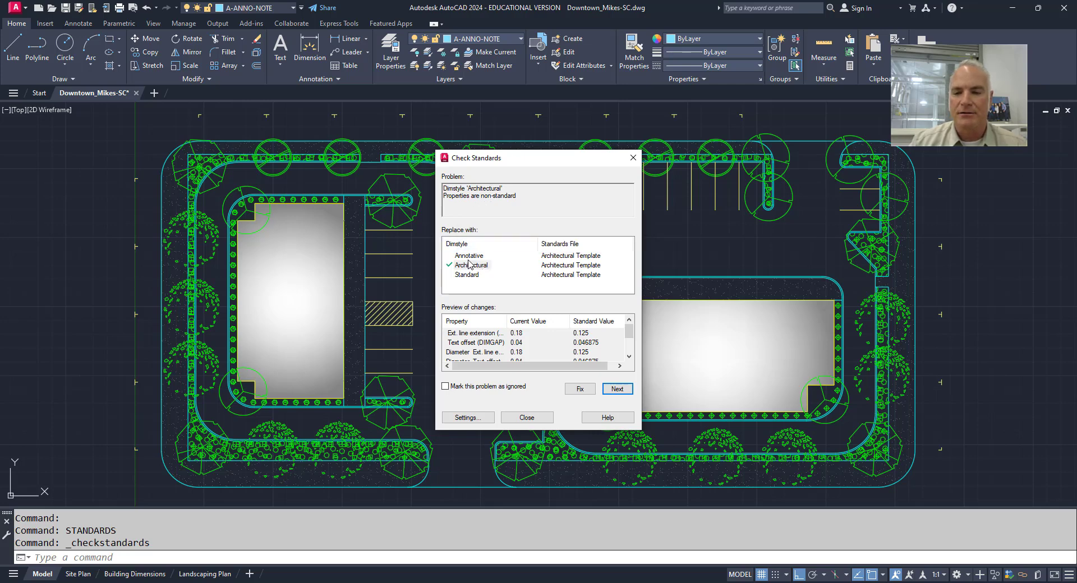
mouse_move(468, 275)
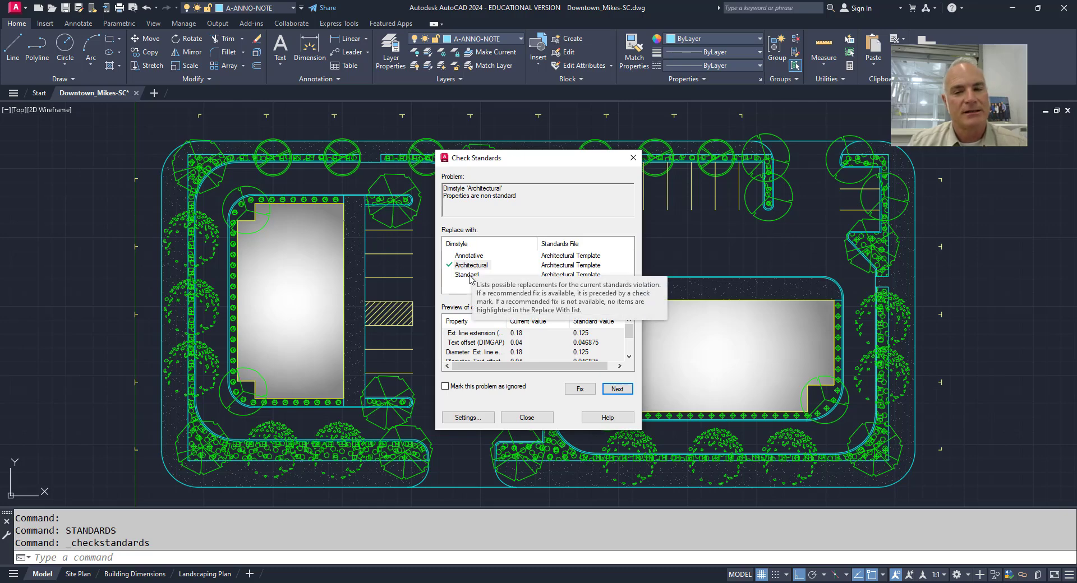
click(472, 266)
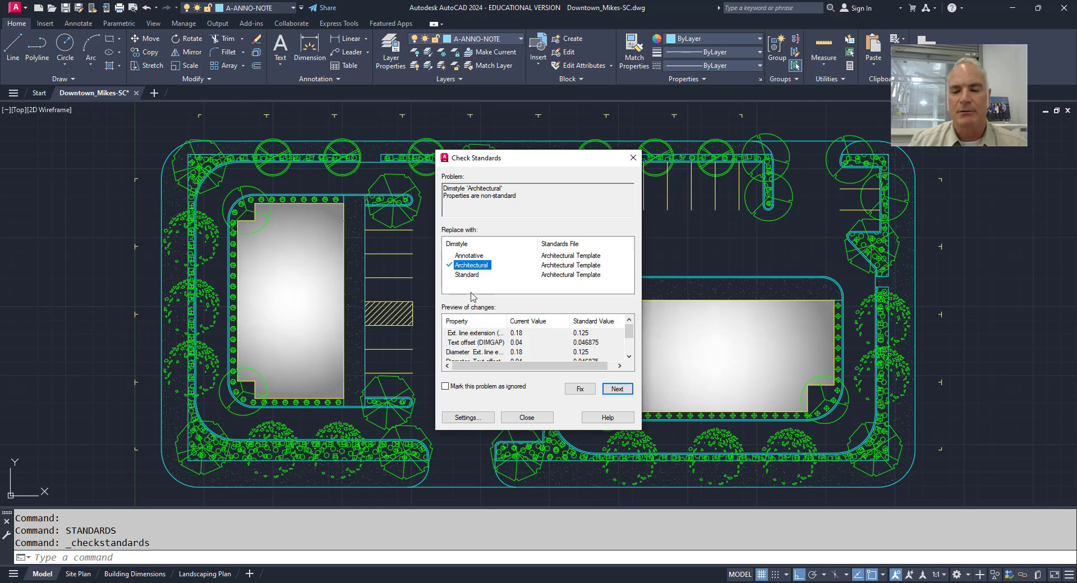
mouse_move(479, 348)
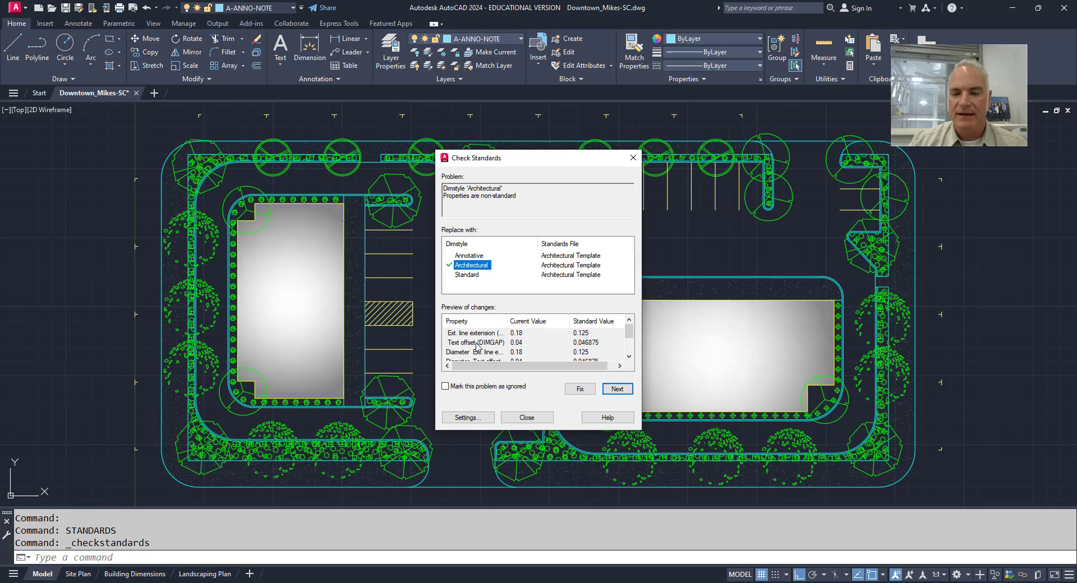
mouse_move(481, 347)
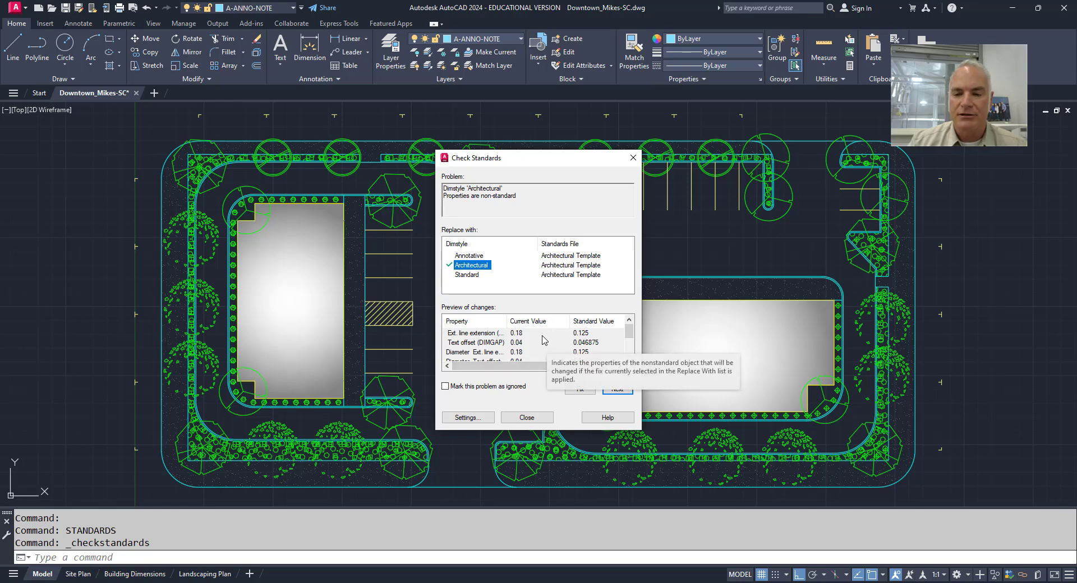
mouse_move(529, 354)
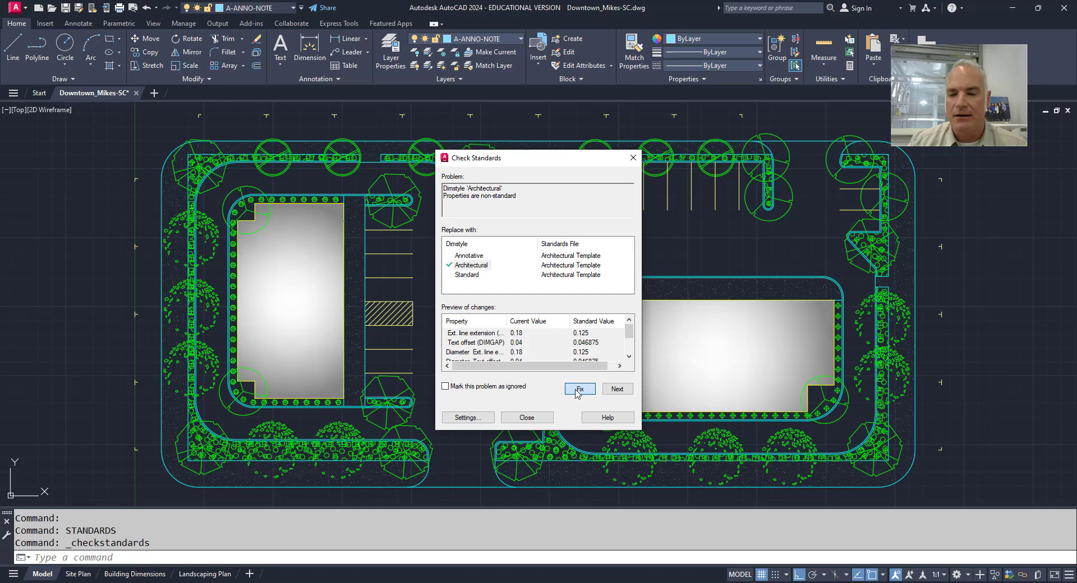
click(579, 389)
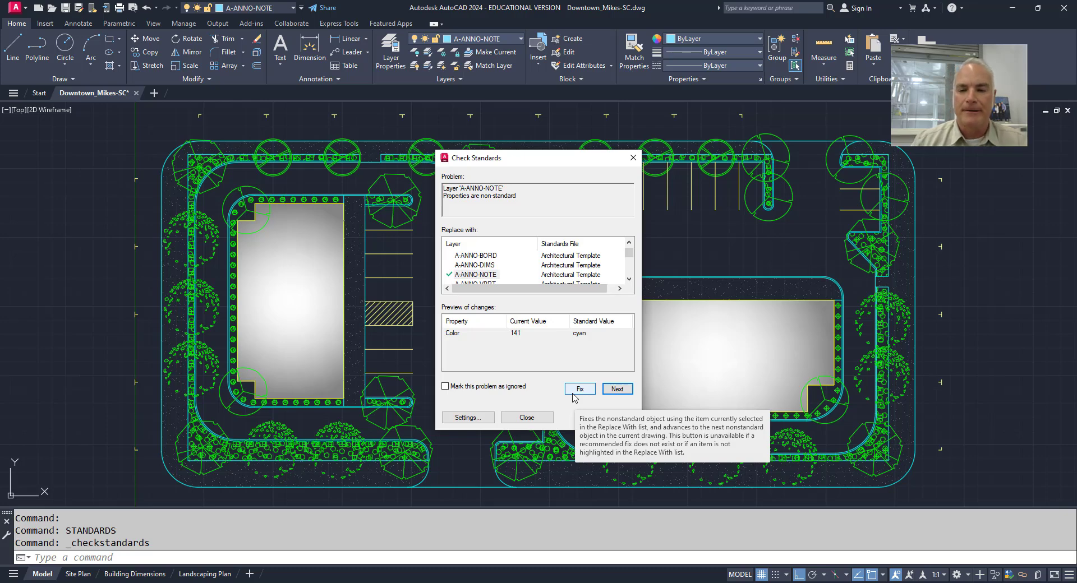
mouse_move(476, 280)
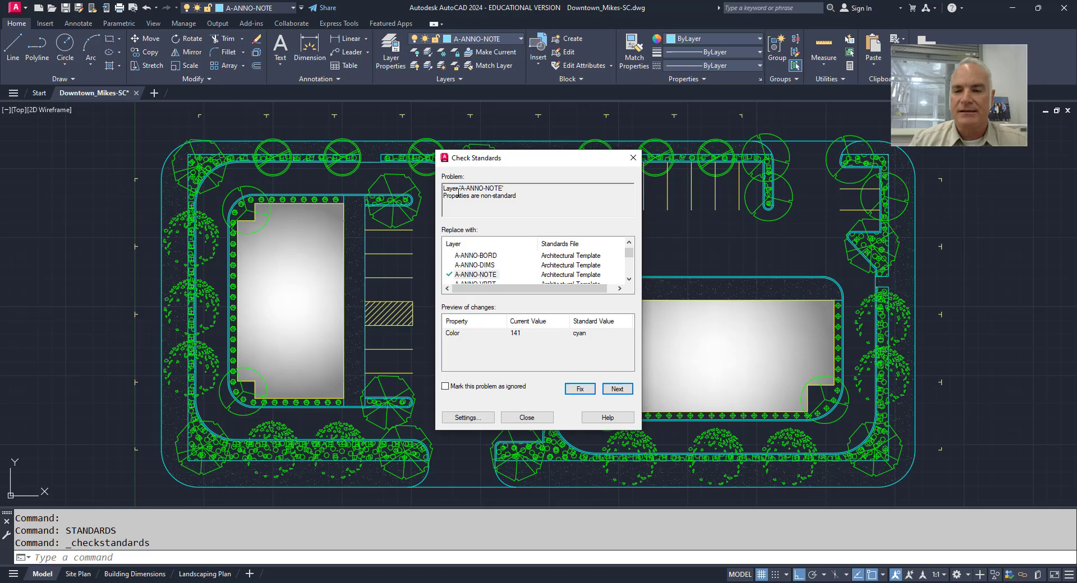
mouse_move(483, 267)
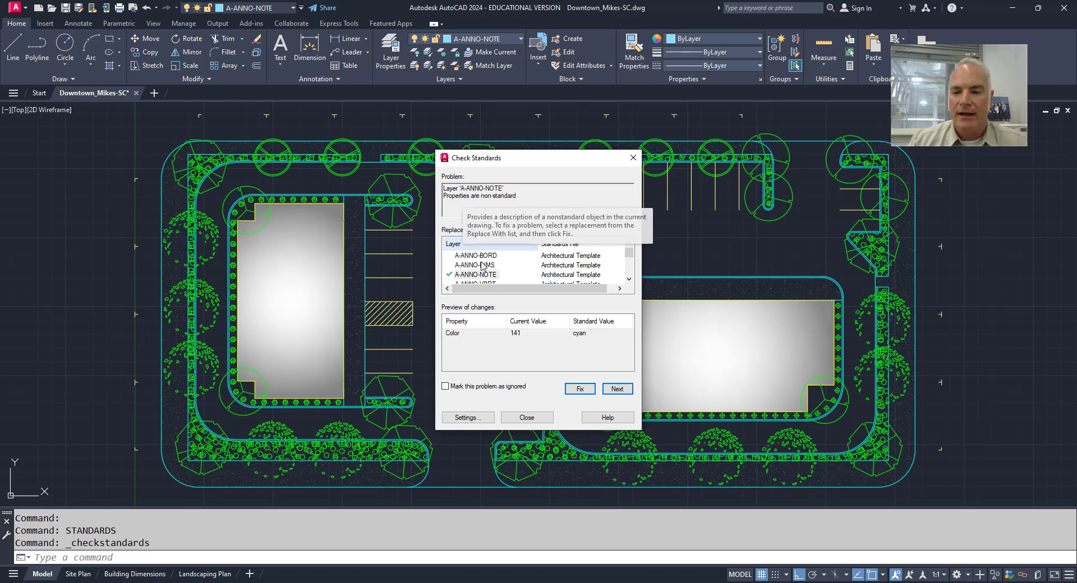
mouse_move(527, 341)
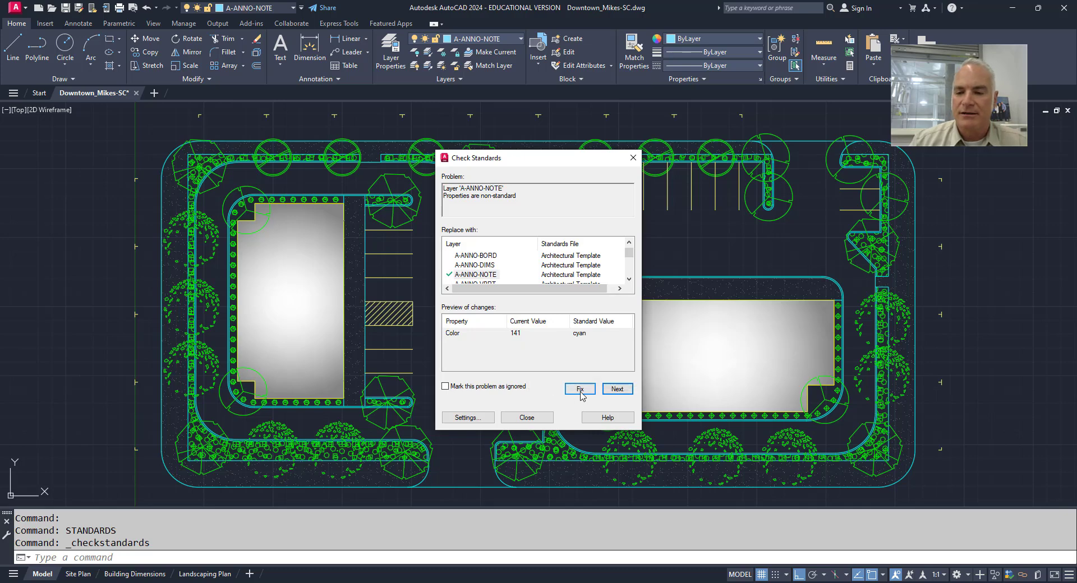
Fix A-ANNO-NOTE's color and replace A-ANNO-BORDER and A-WALLS with A-ANNO-BORD and A-WALL
click(578, 389)
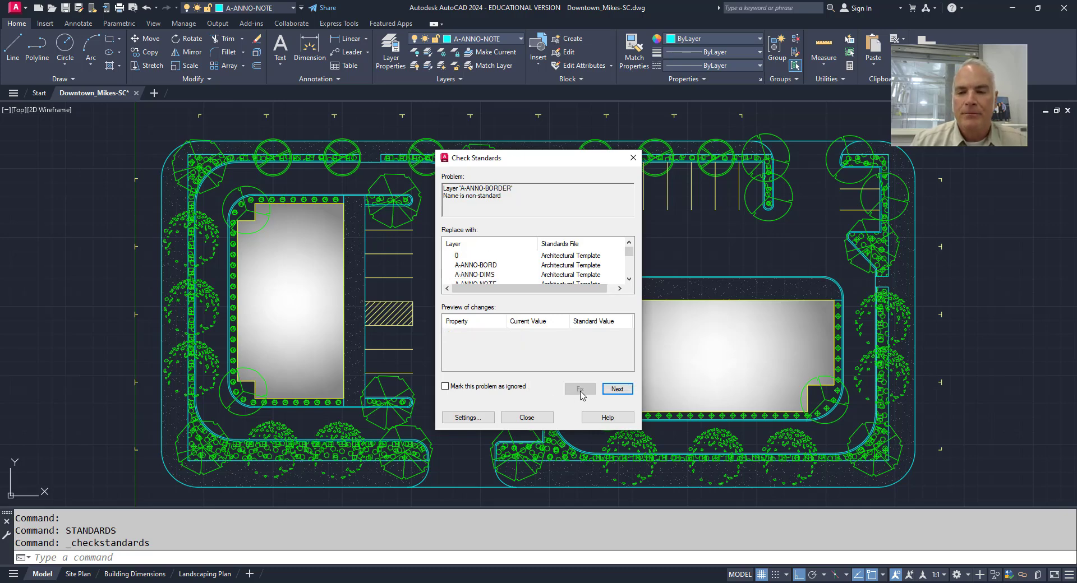
mouse_move(490, 254)
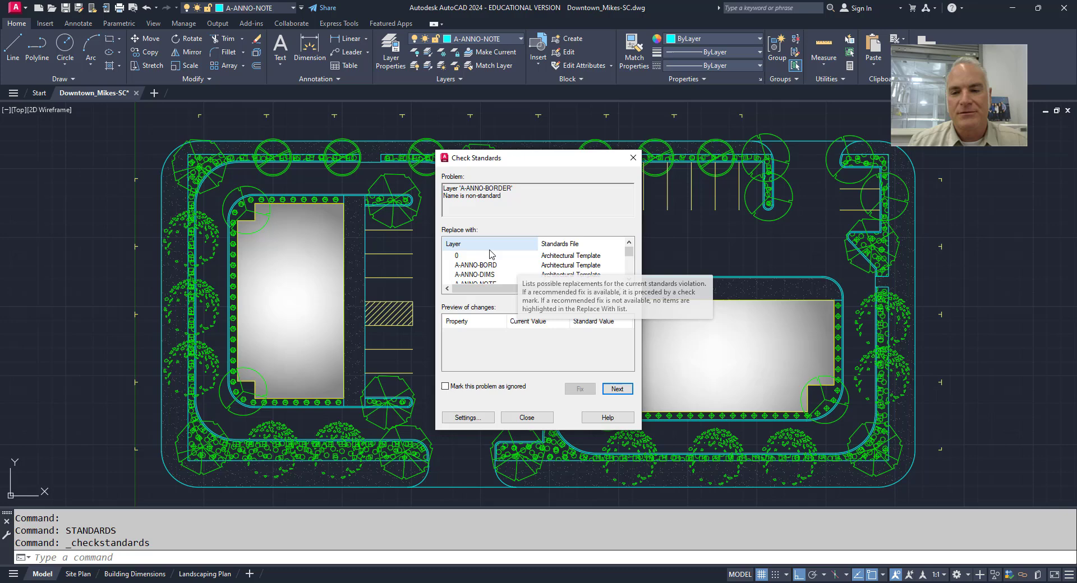
mouse_move(462, 191)
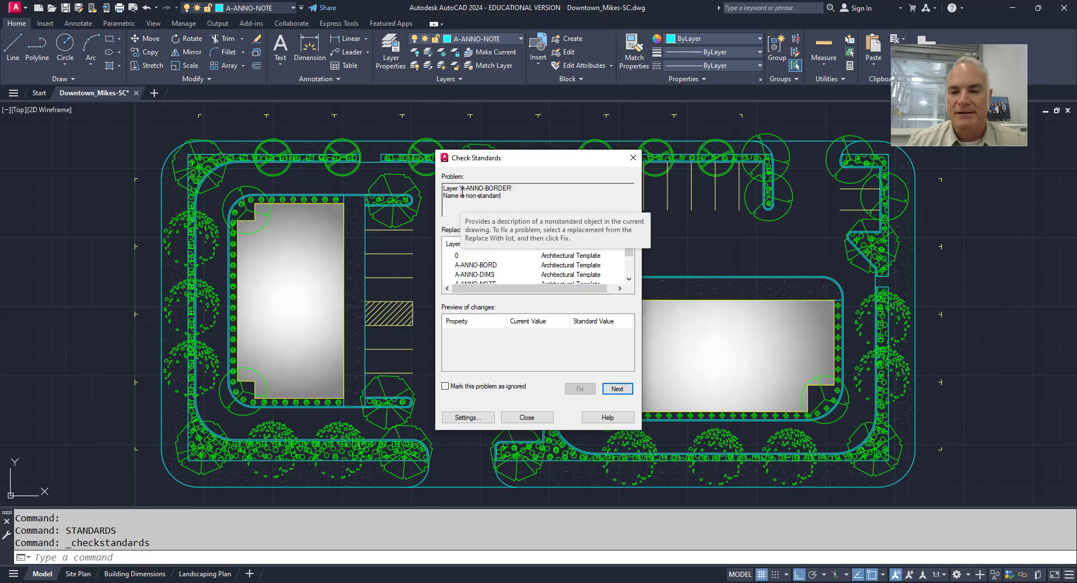
mouse_move(466, 205)
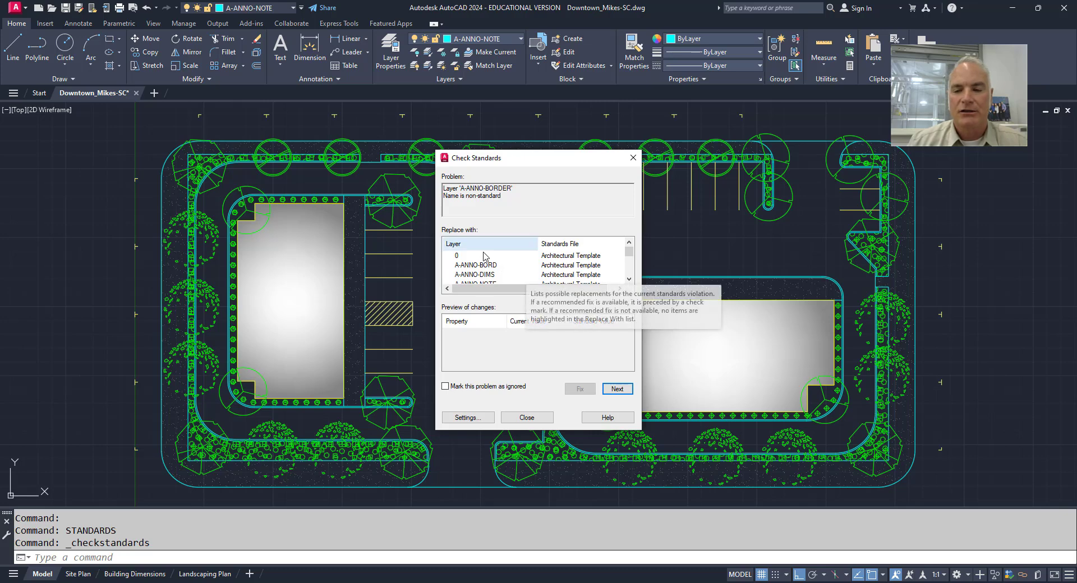
click(474, 266)
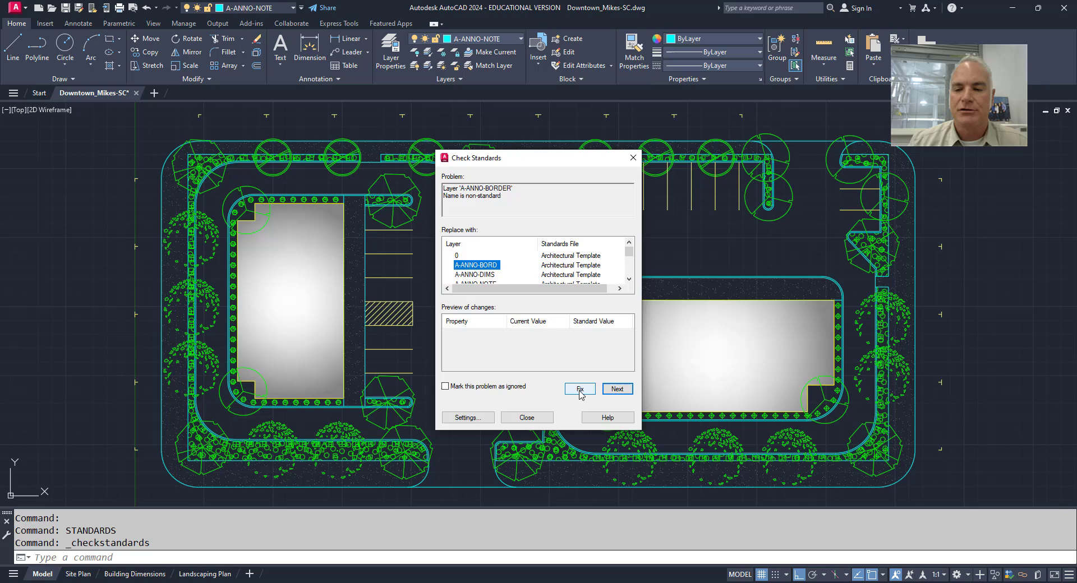
click(578, 388)
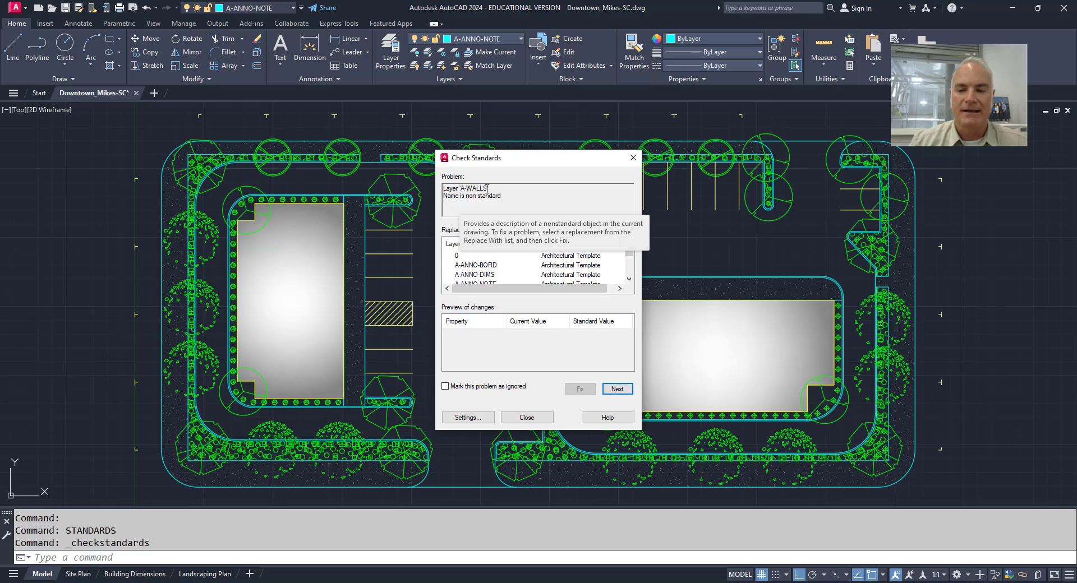
mouse_move(507, 268)
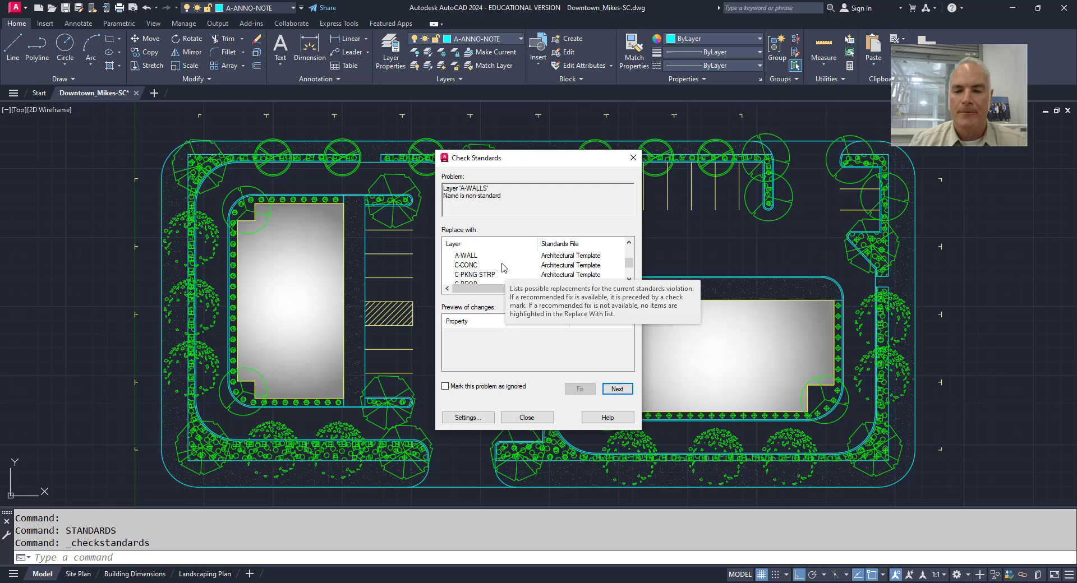
click(465, 255)
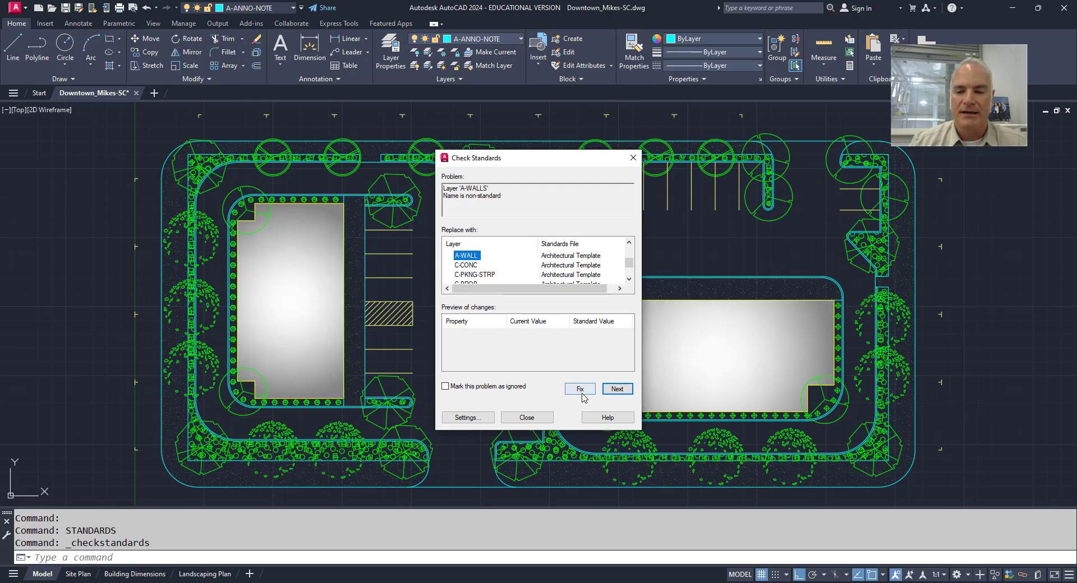
click(578, 388)
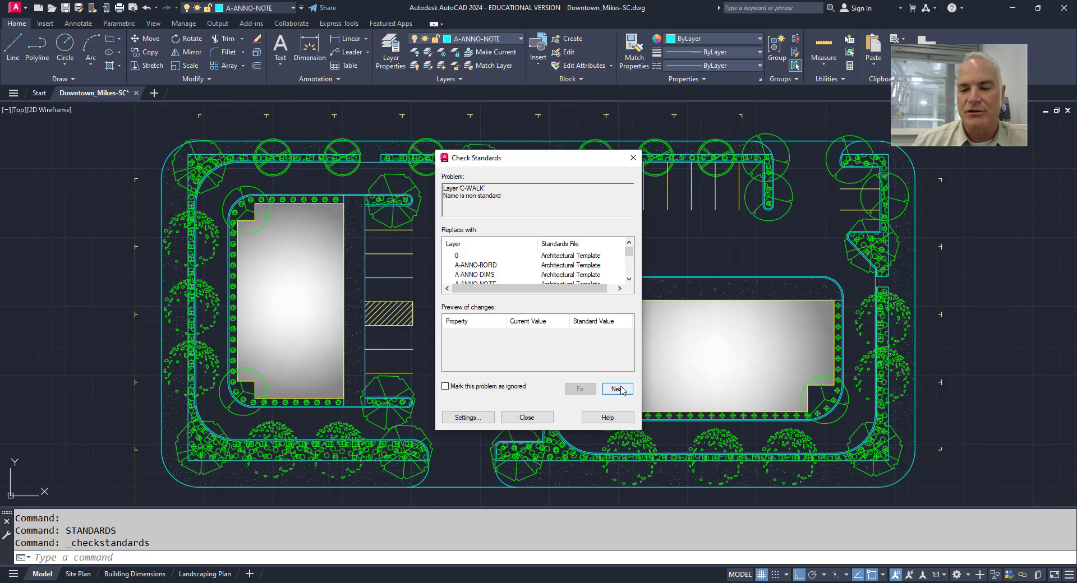
Skip the C-WALK, C-CONC, C-TRSH-ENCL layer and Arch text style problems
click(616, 389)
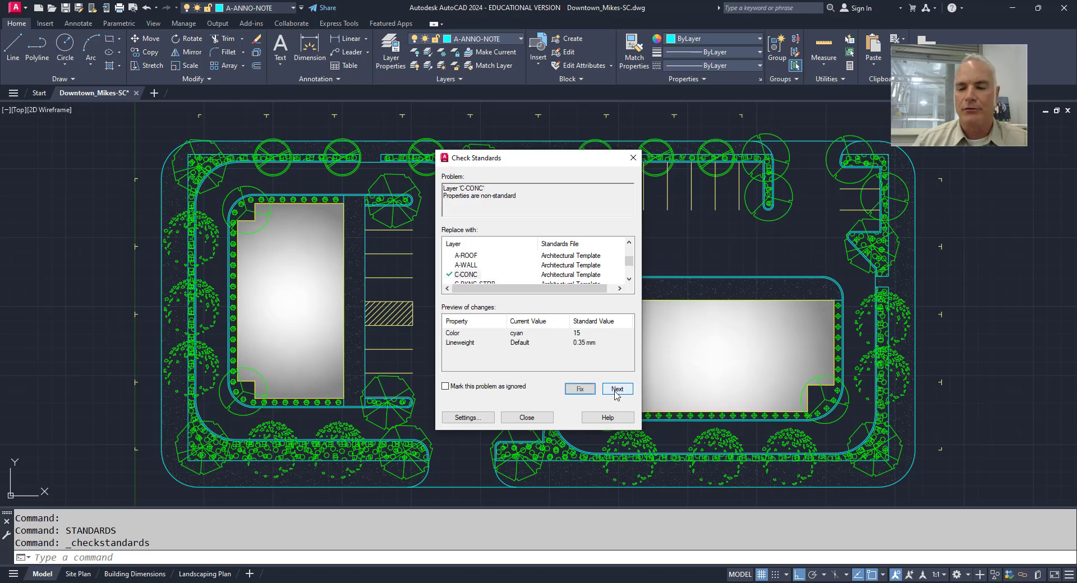
click(616, 389)
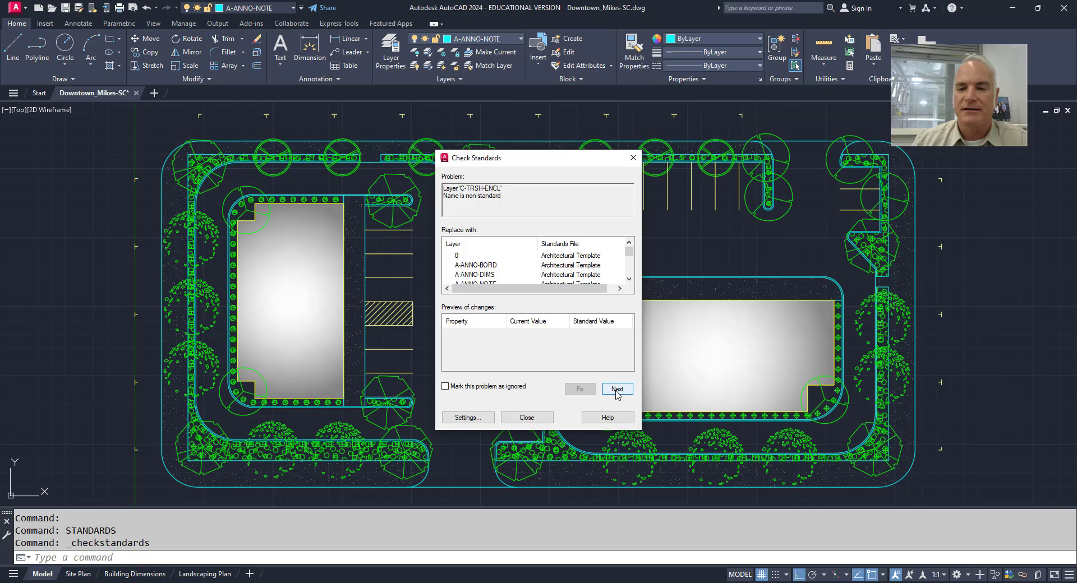
click(615, 389)
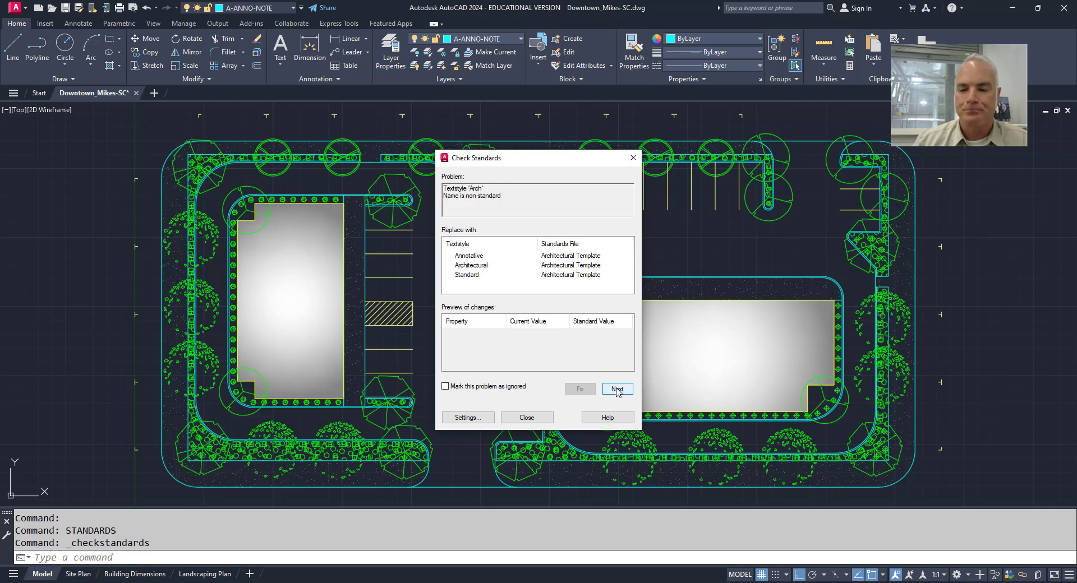
click(616, 388)
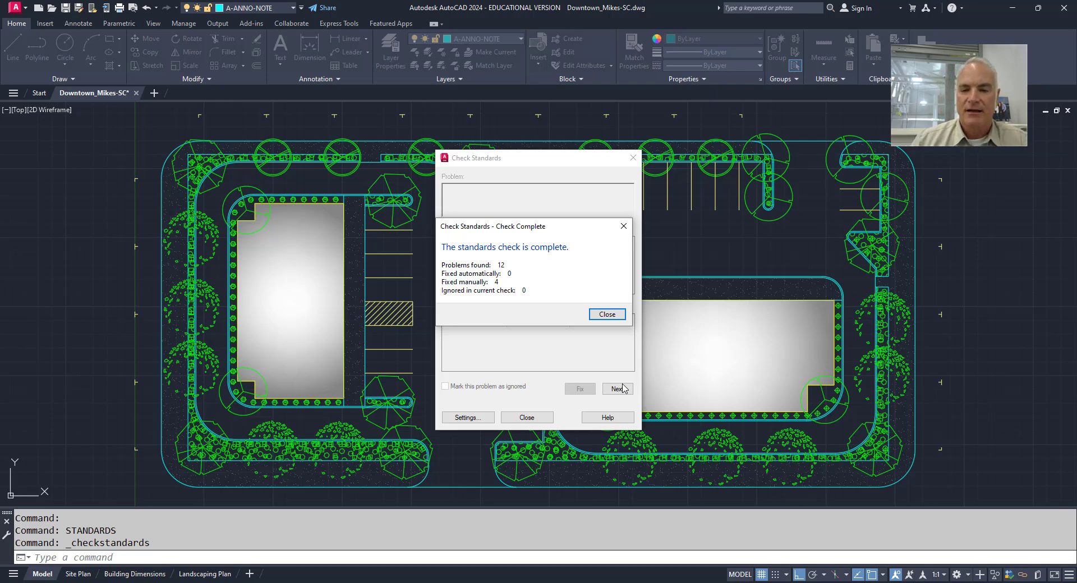
mouse_move(522, 311)
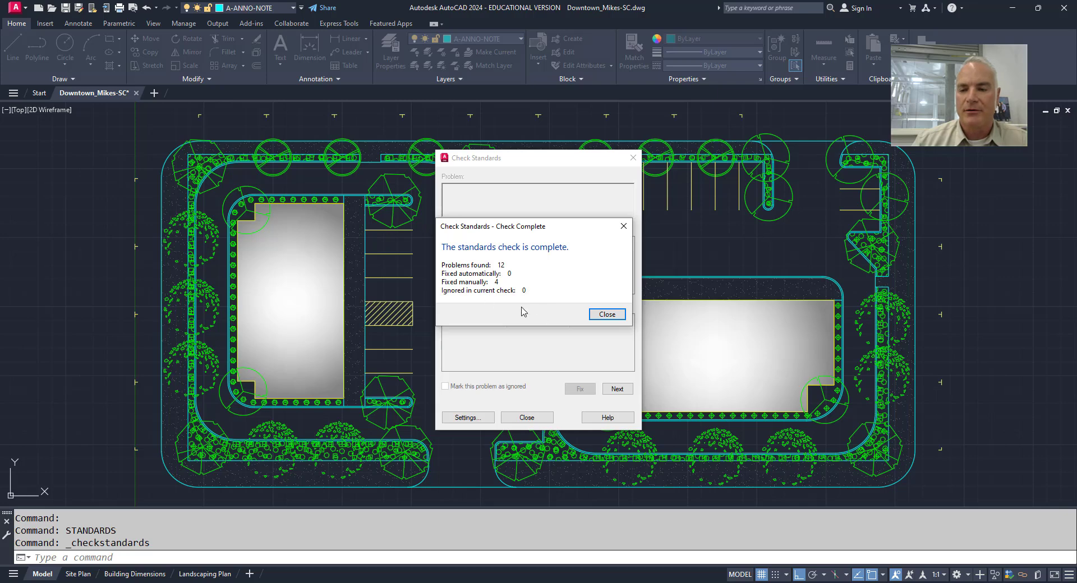
Close the Check Complete summary (12 problems, 4 fixed) and the Check Standards dialog
click(606, 314)
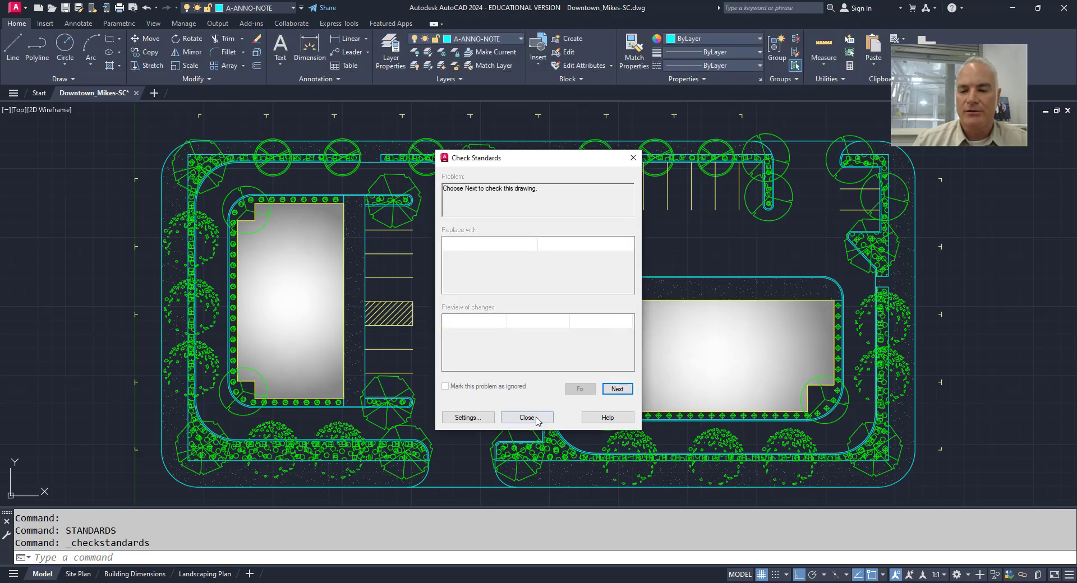
click(526, 418)
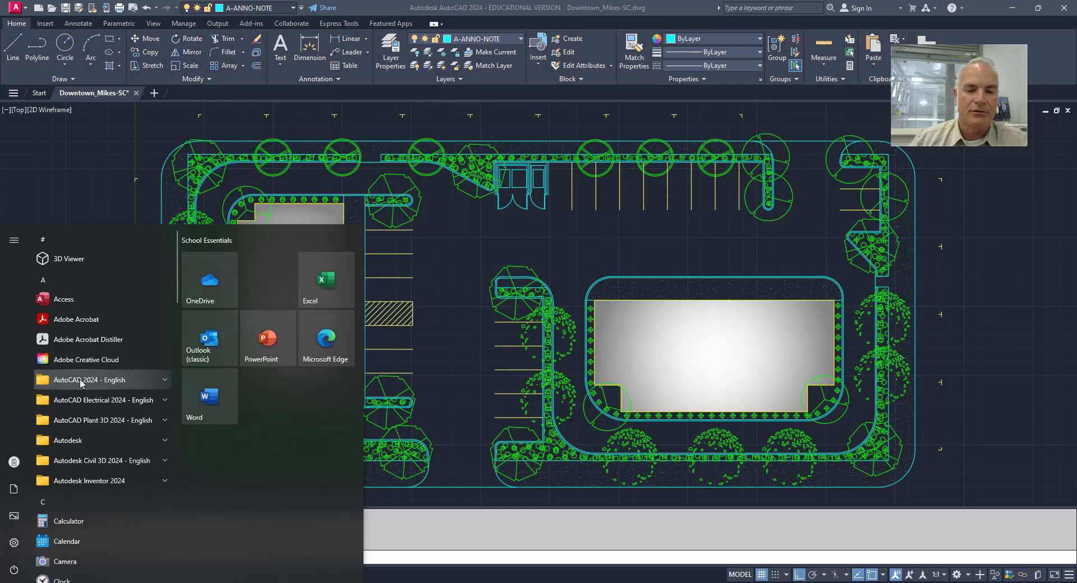
Expand the AutoCAD 2024 - English Start menu folder to reveal Batch Standards Checker
click(88, 380)
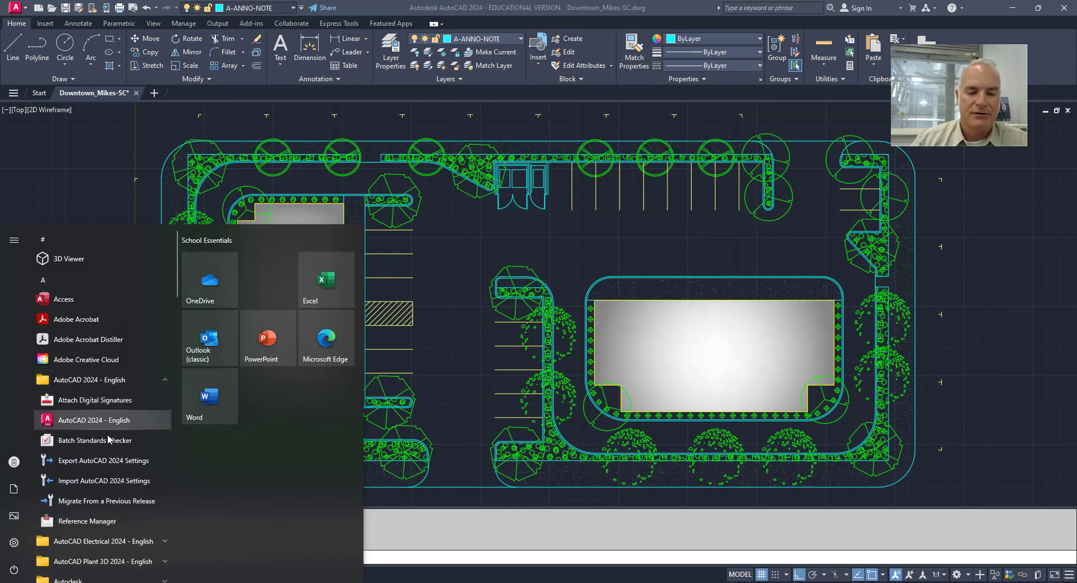
mouse_move(95, 440)
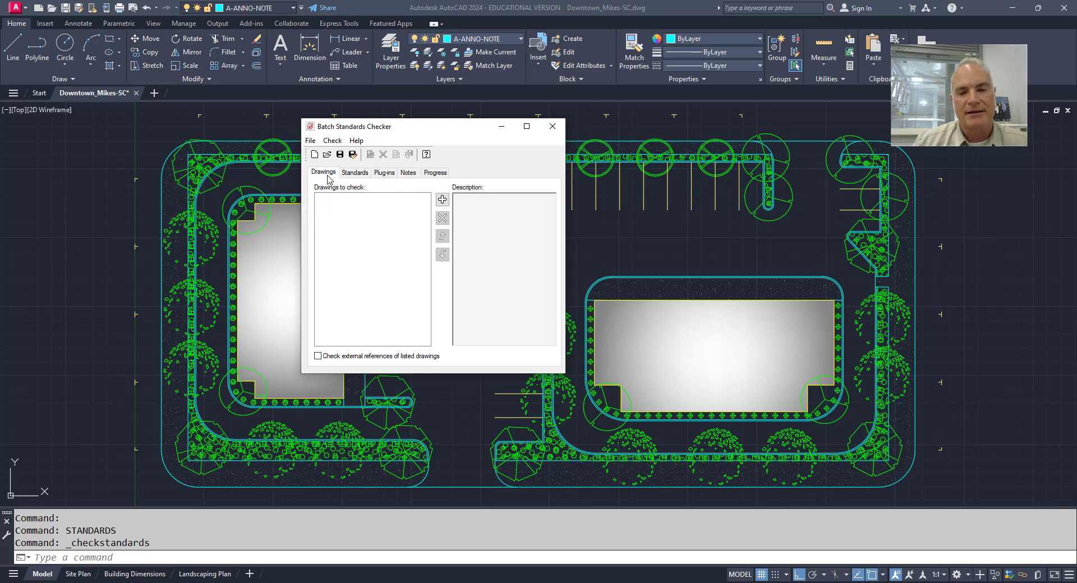
mouse_move(441, 199)
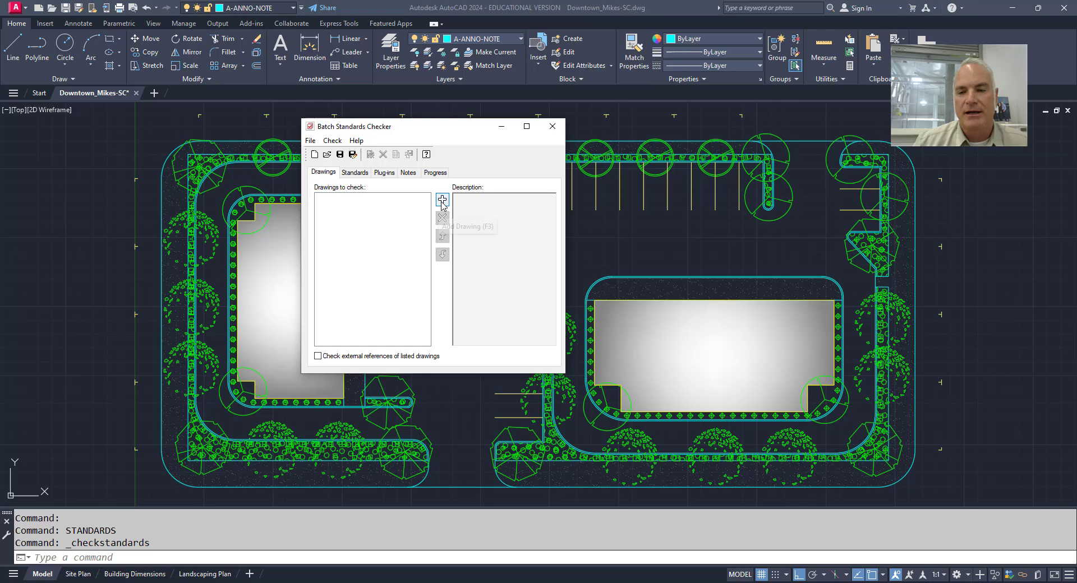
Add the downloaded student Downtown drawings from Downloads to the list of drawings to check
click(441, 200)
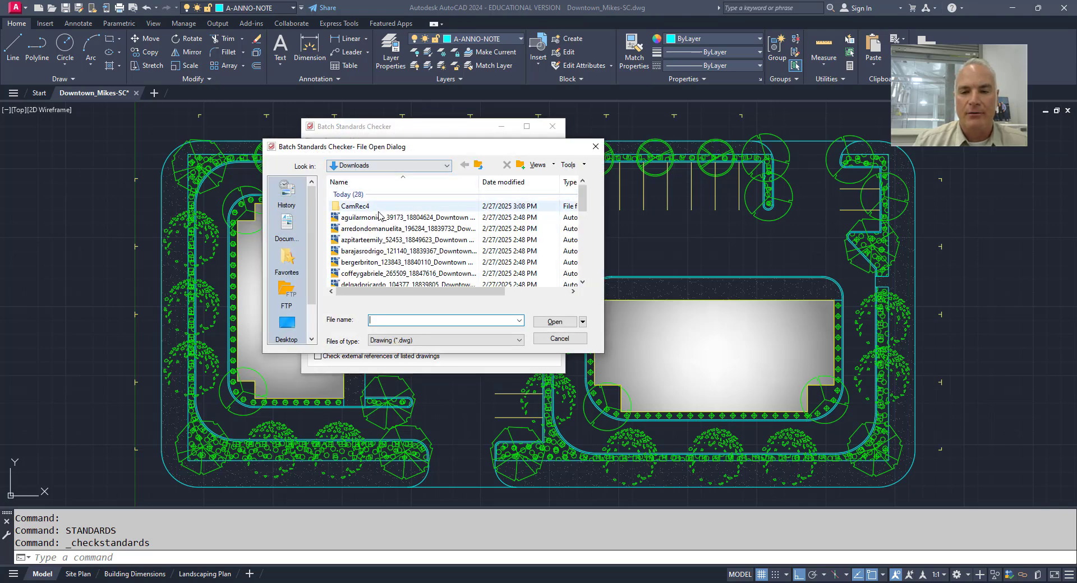
click(407, 217)
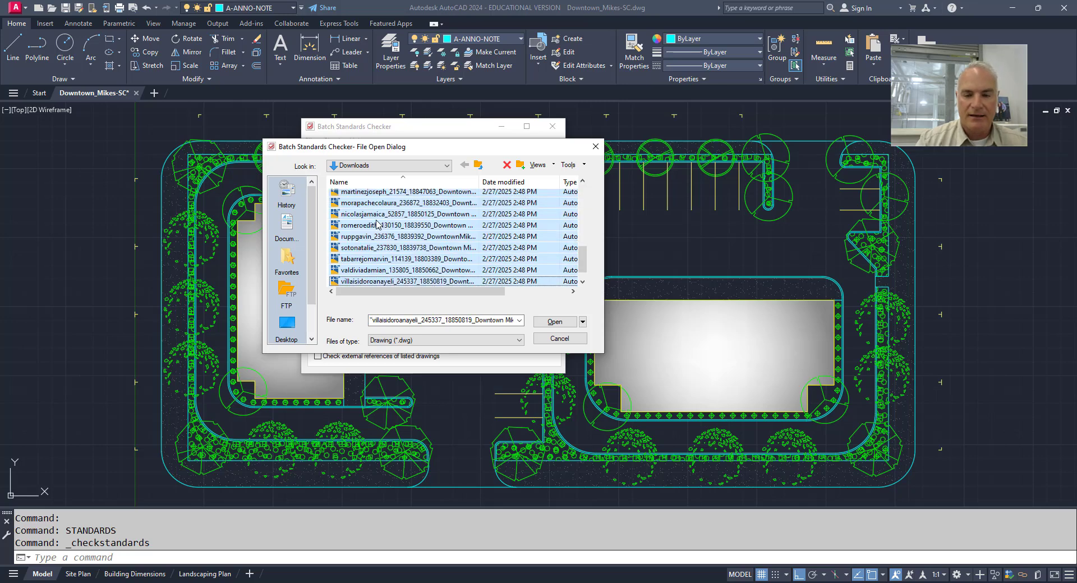
click(554, 322)
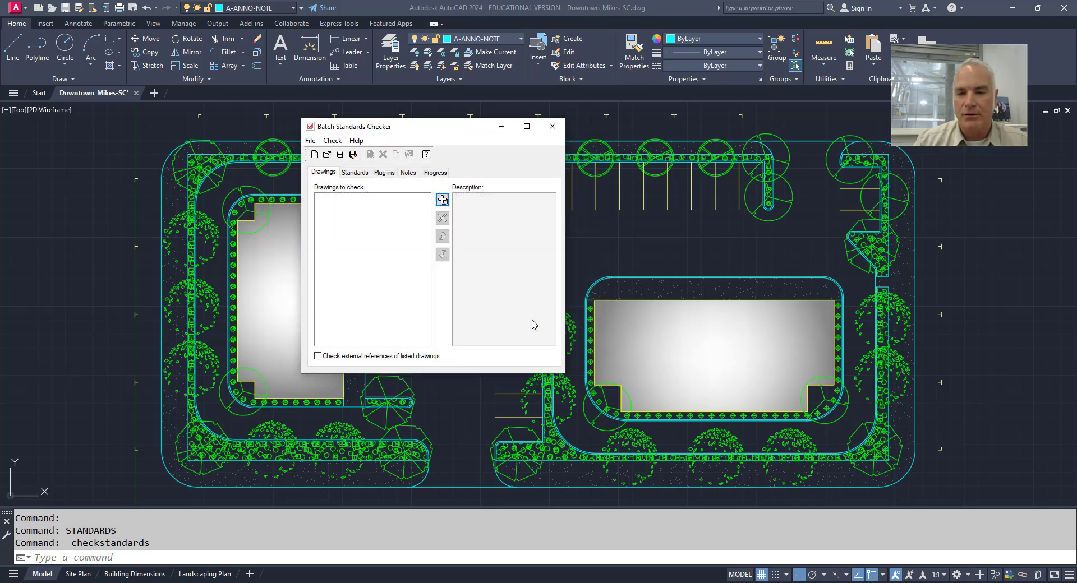
click(441, 199)
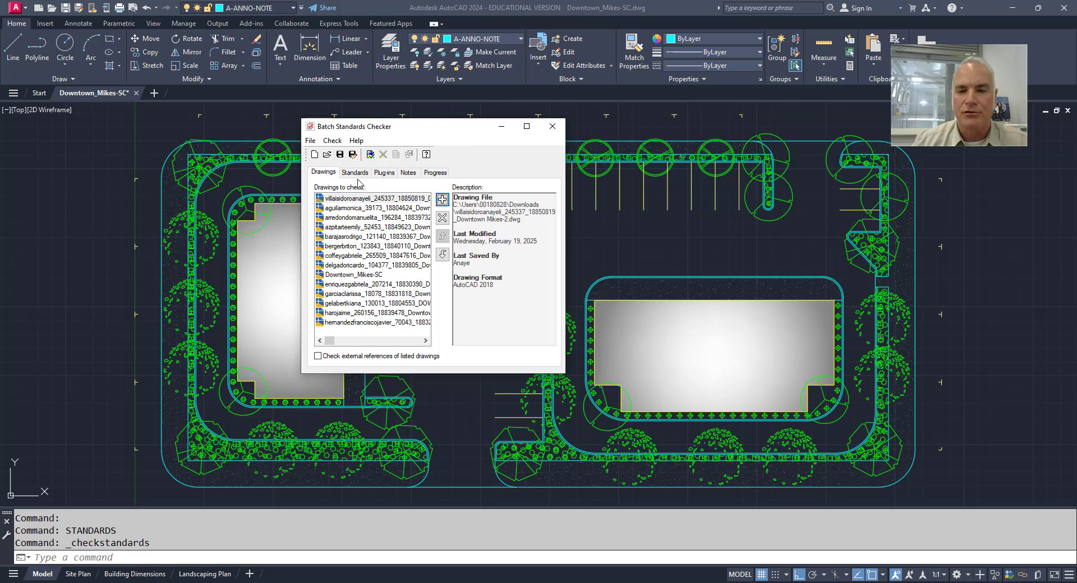
click(354, 172)
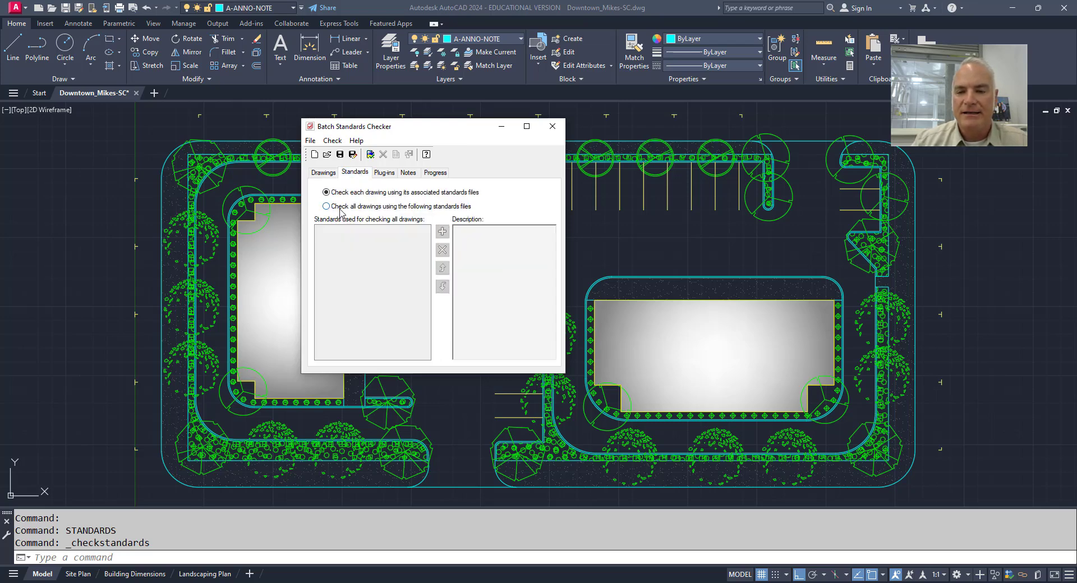
mouse_move(457, 213)
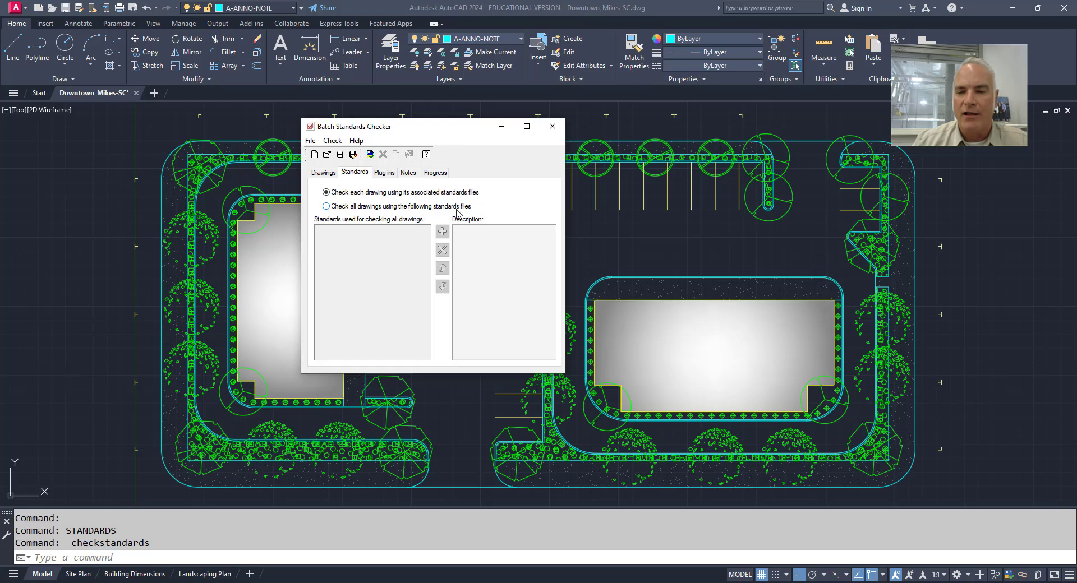
Check all drawings against Architectural Template.dws from the INDR 20B\dws folder
click(325, 205)
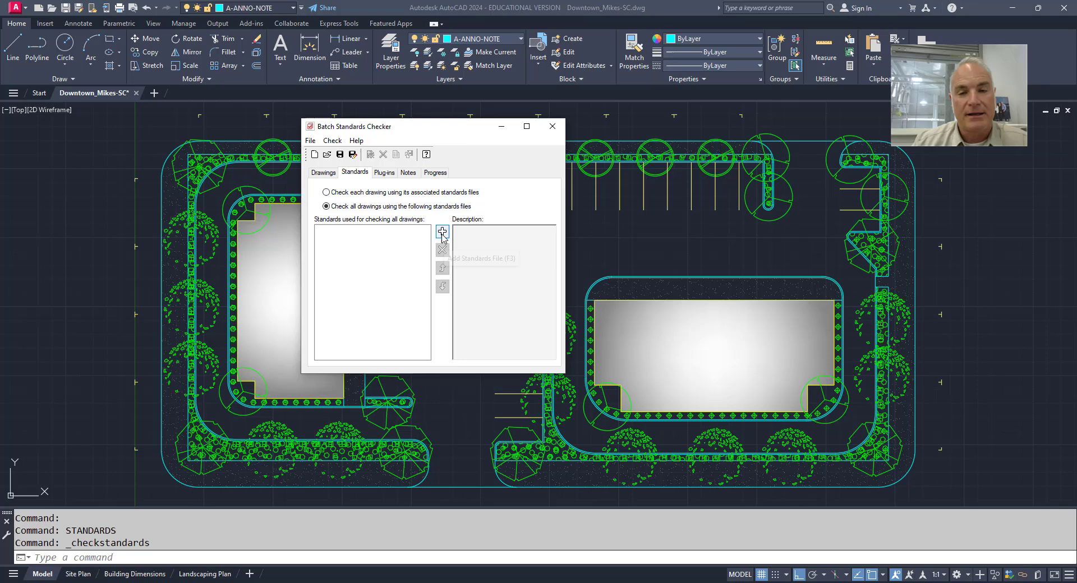
click(442, 232)
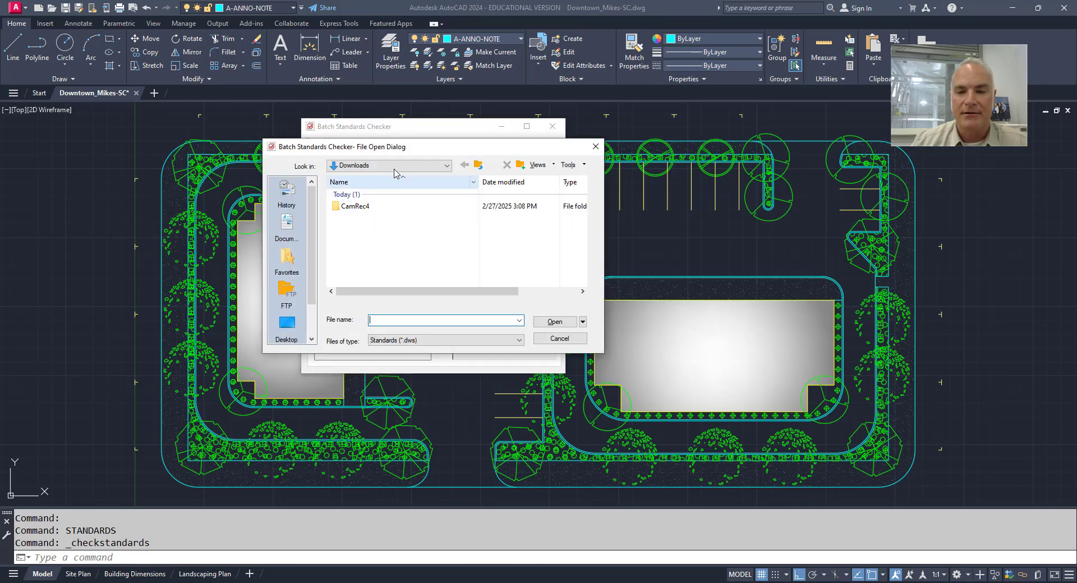
click(446, 165)
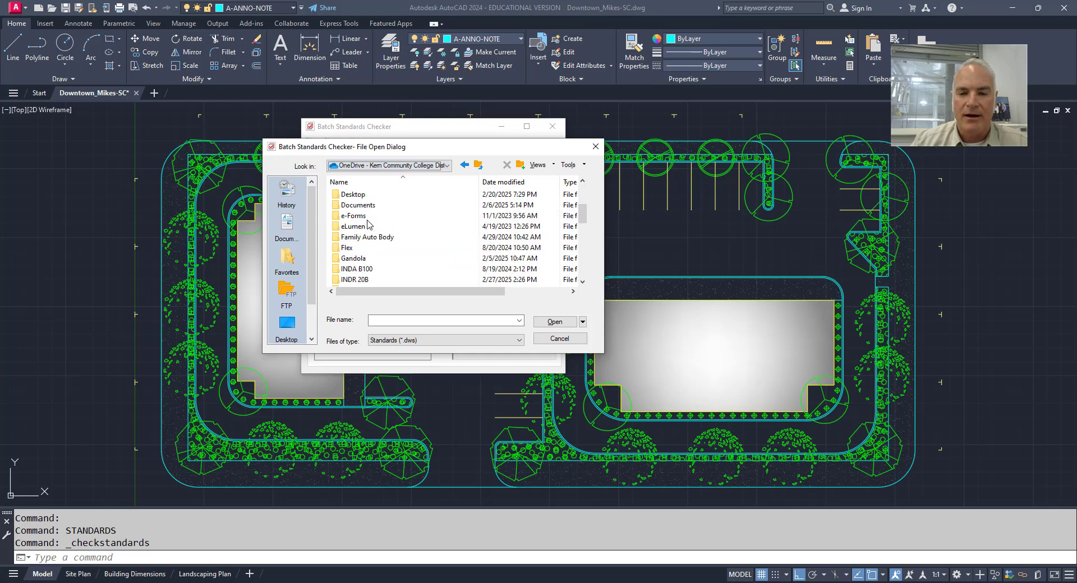
double_click(354, 279)
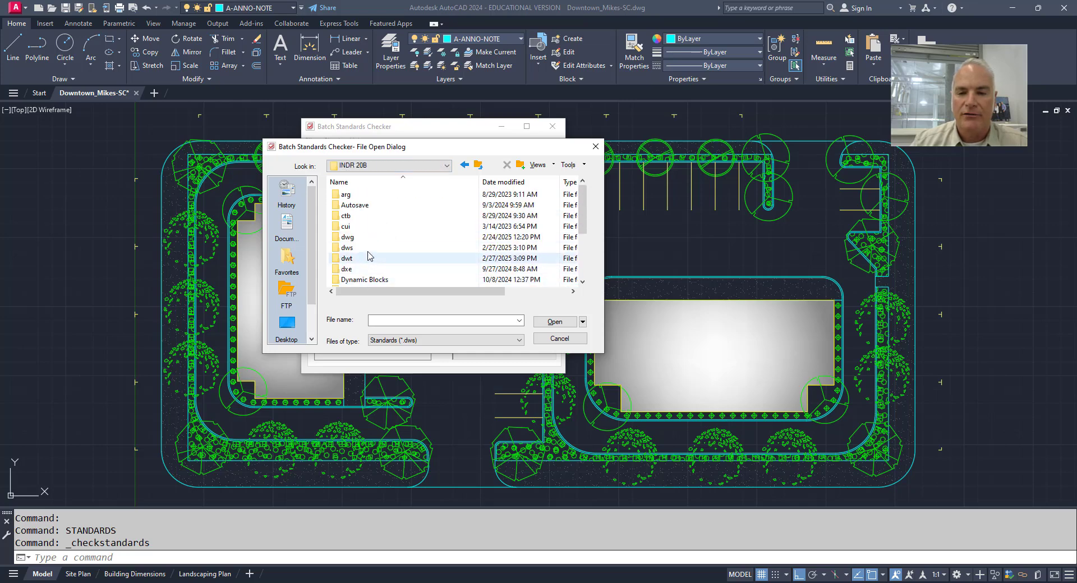
double_click(346, 247)
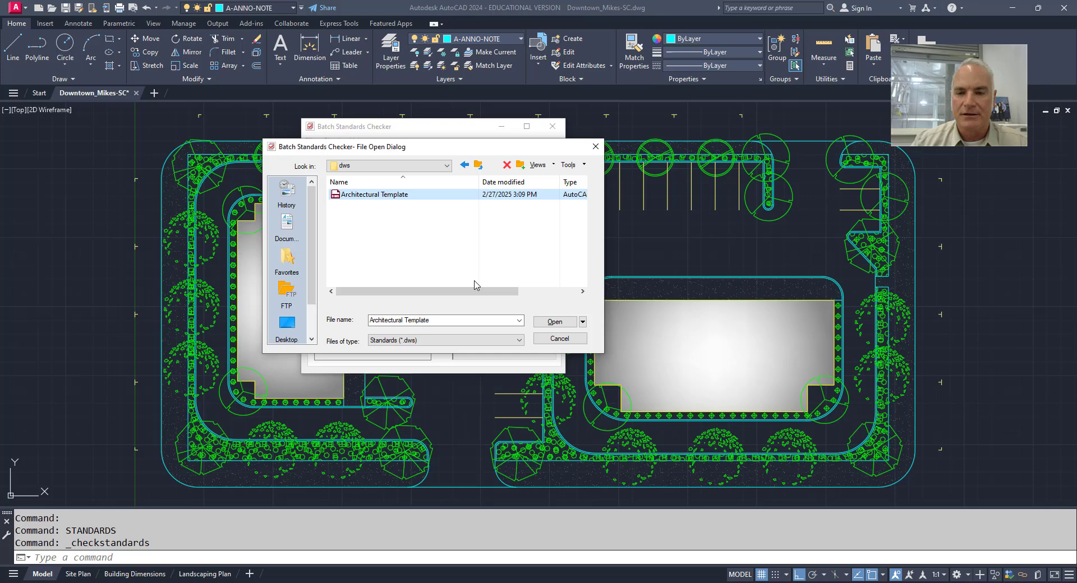
click(553, 321)
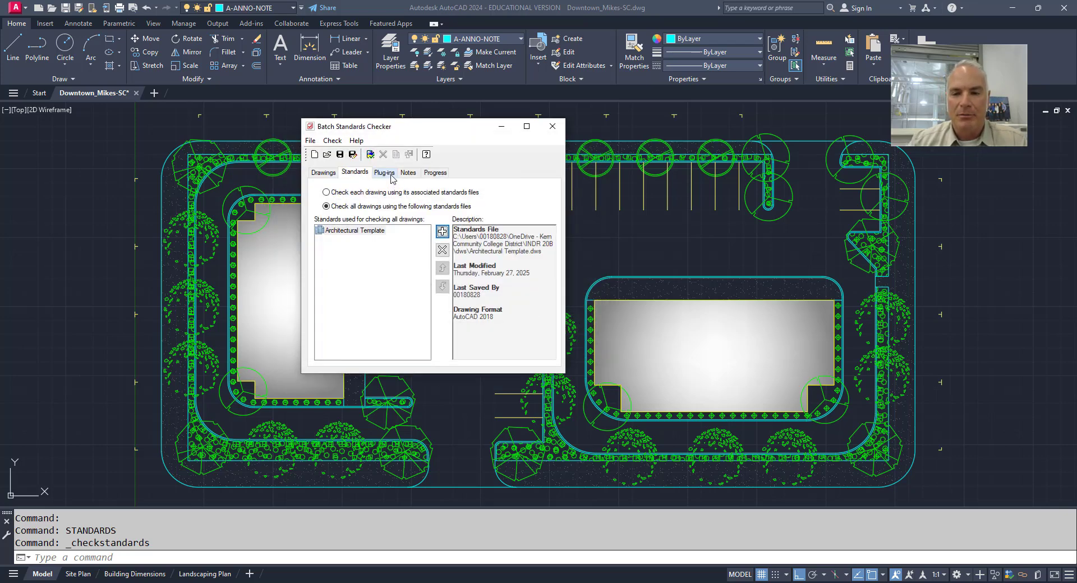
click(384, 173)
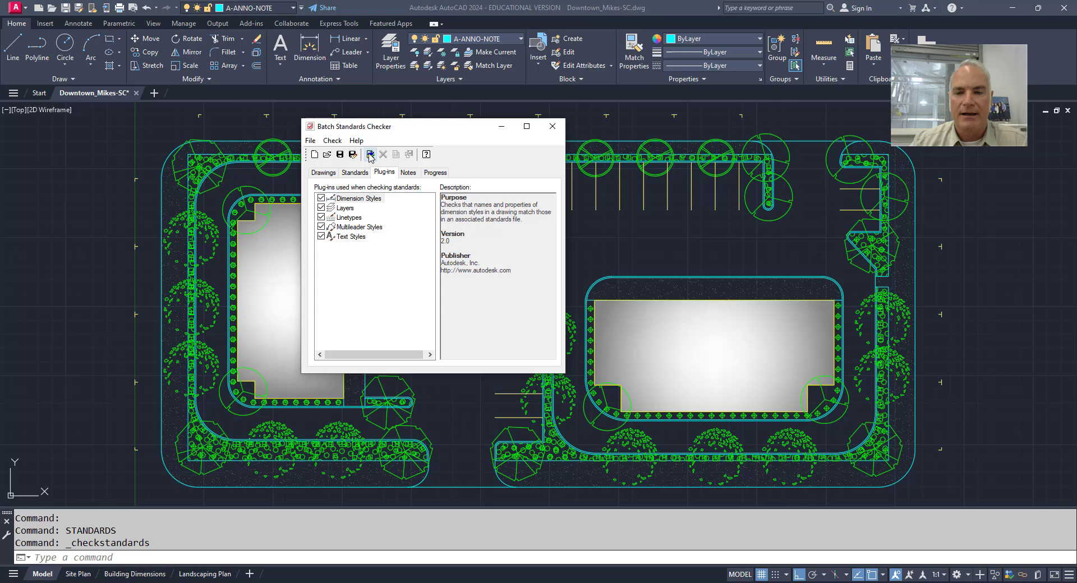
Start the batch check, saving the settings as Check1.chx in Downloads
click(370, 153)
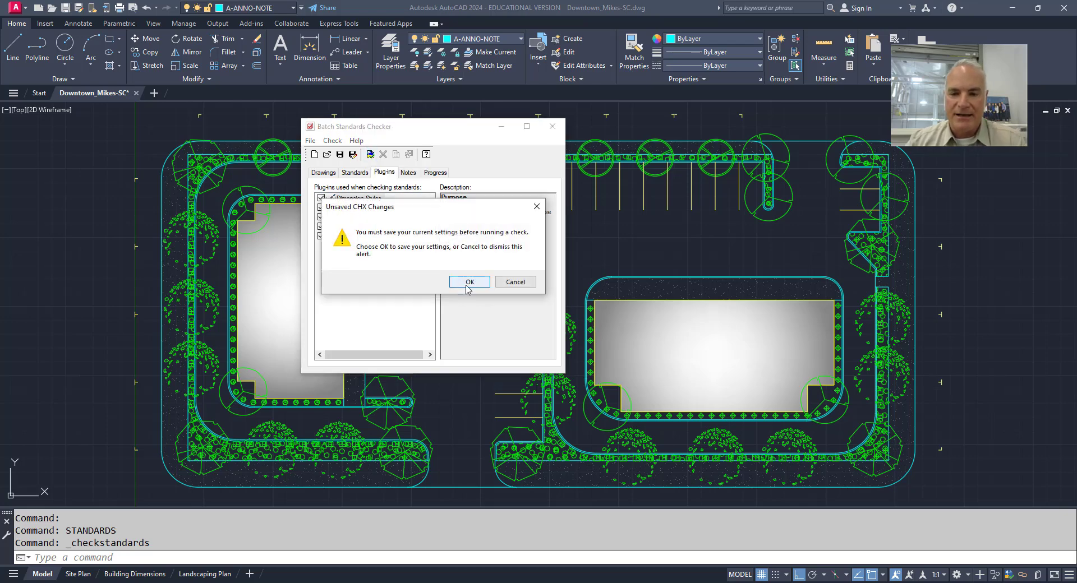
click(468, 282)
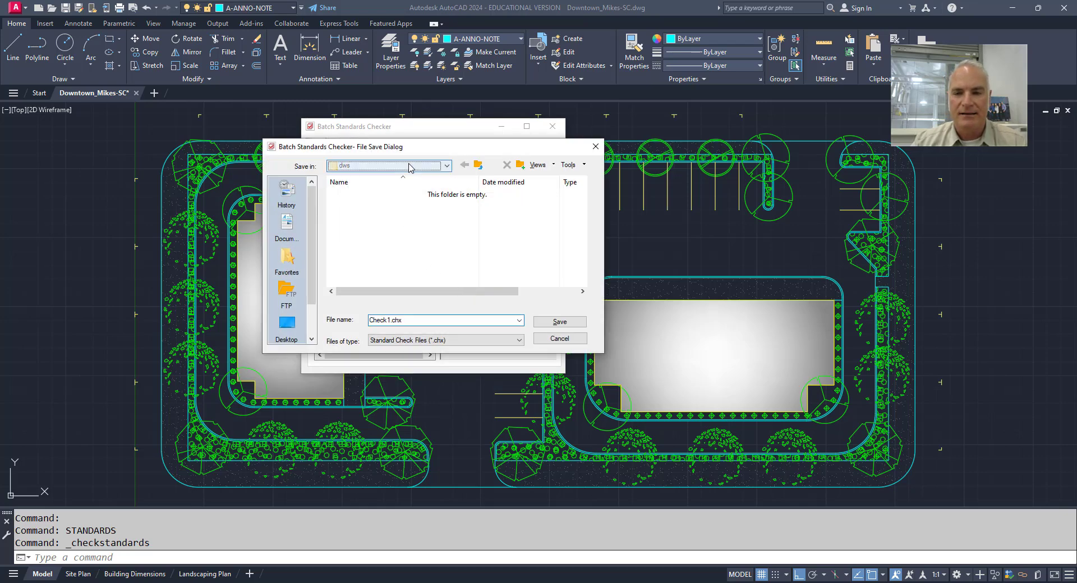
click(445, 165)
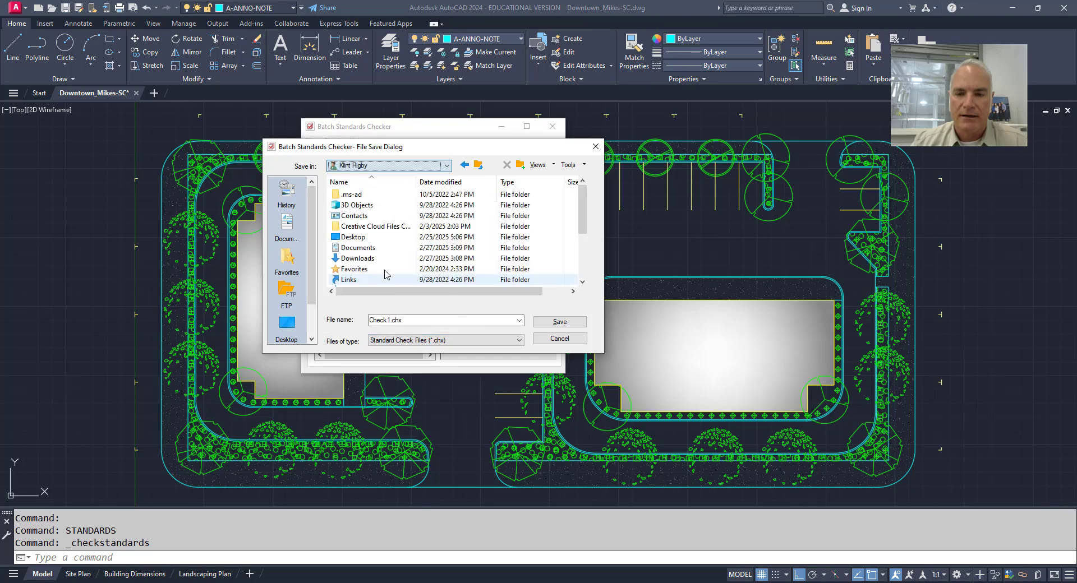
click(358, 258)
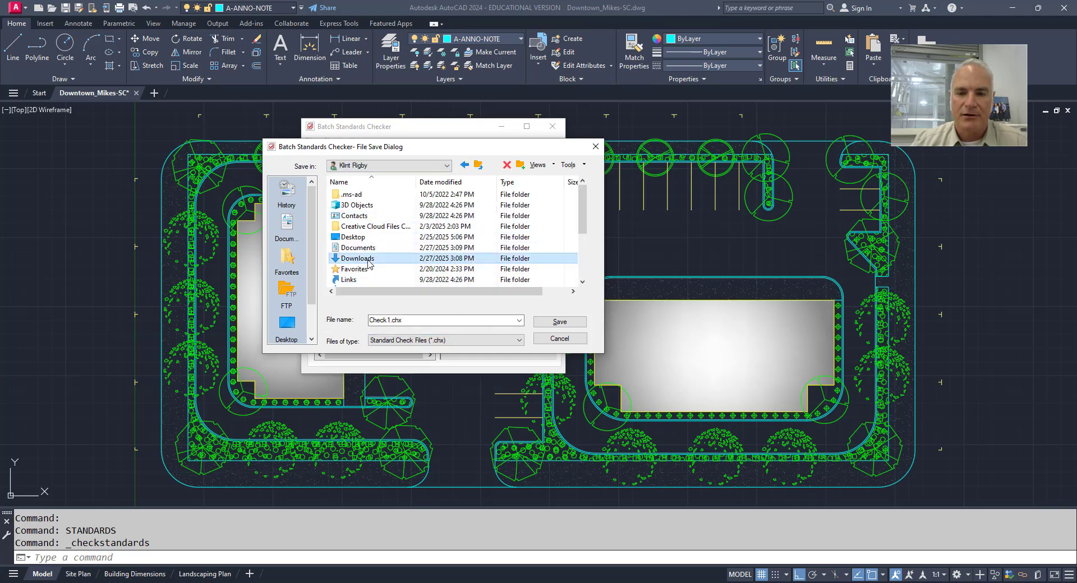
click(559, 321)
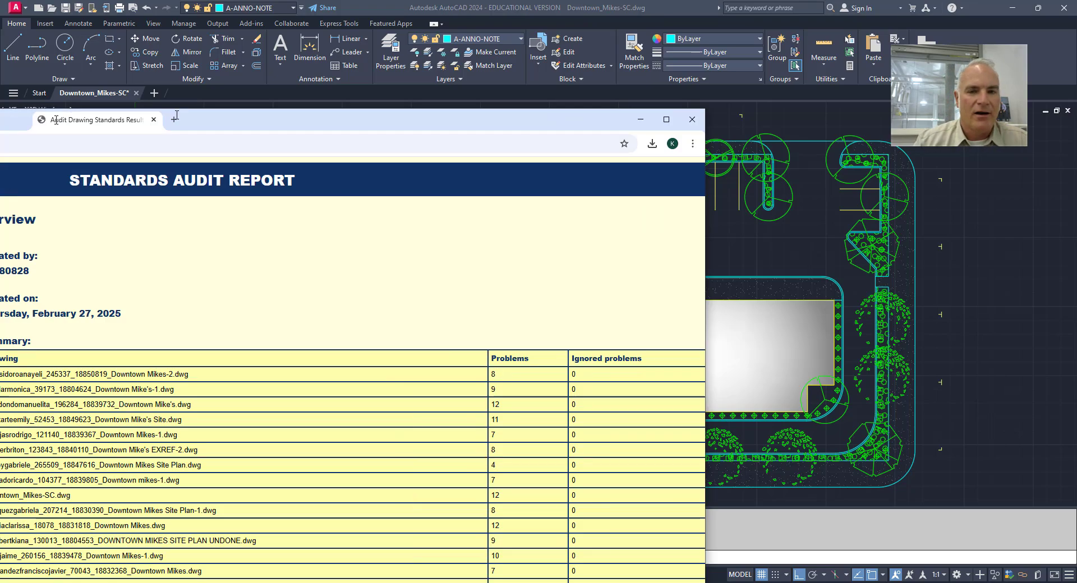
Maximize and scroll through the 261-problem audit report, then close the Batch Standards Checker
click(664, 119)
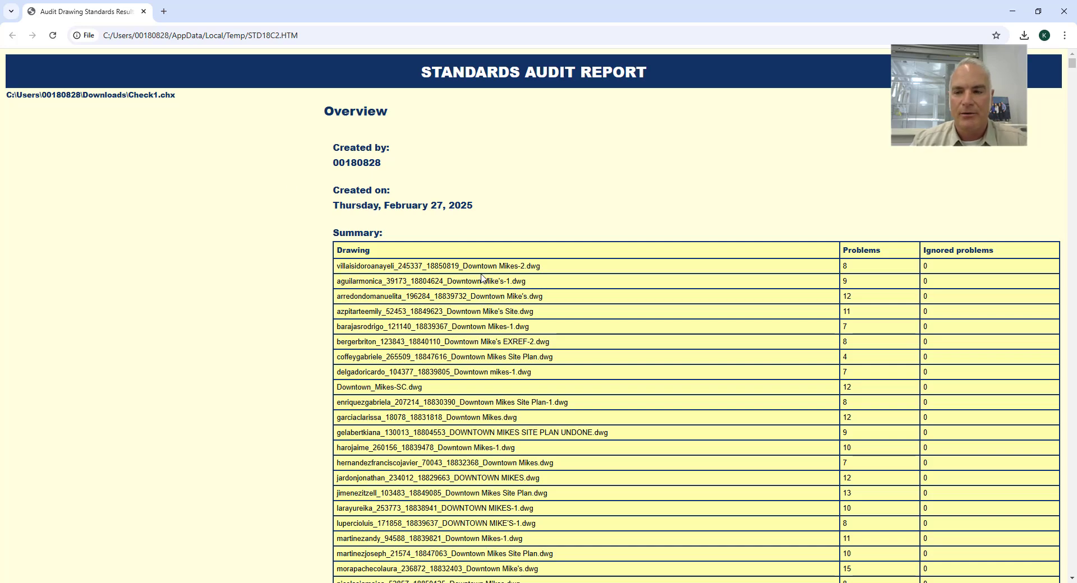
scroll(down, 3)
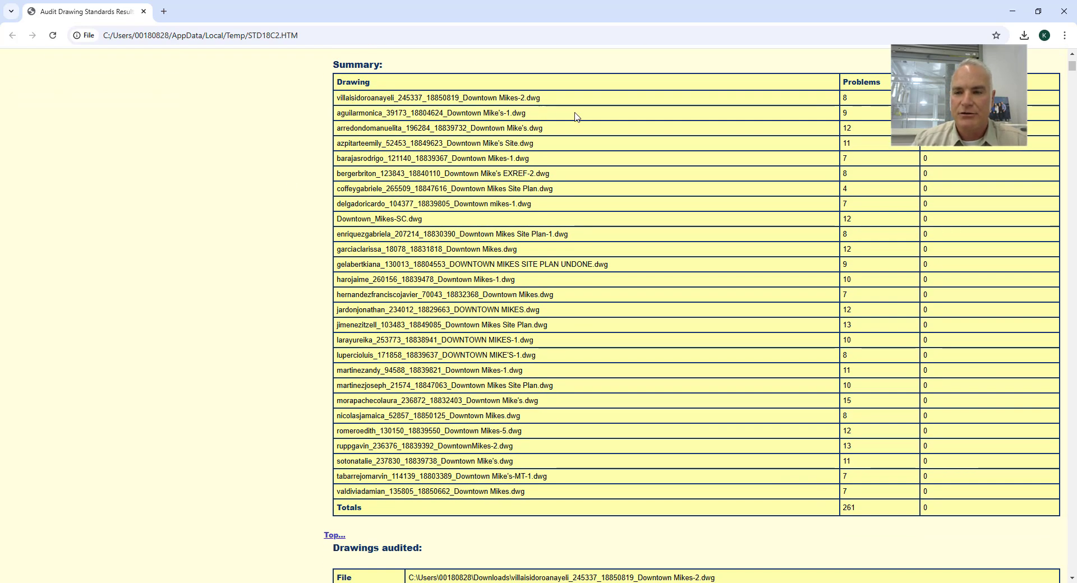
scroll(down, 3)
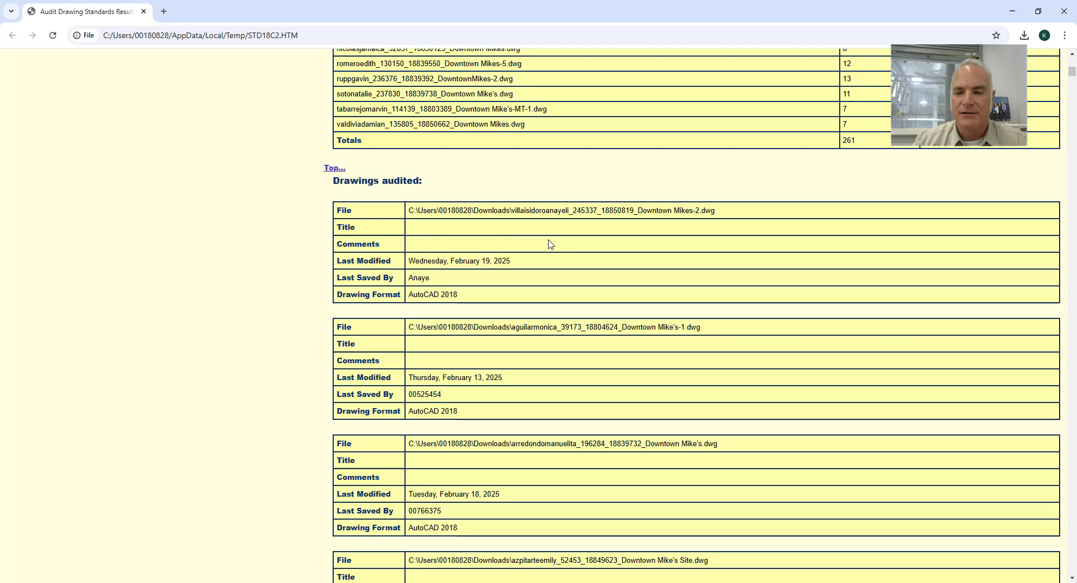
scroll(down, 3)
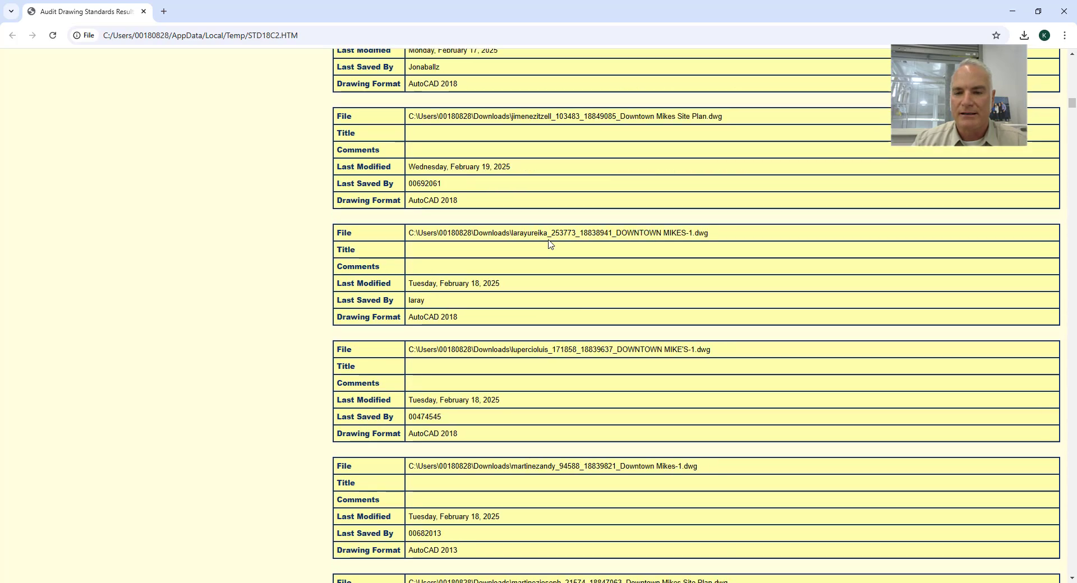
scroll(up, 3)
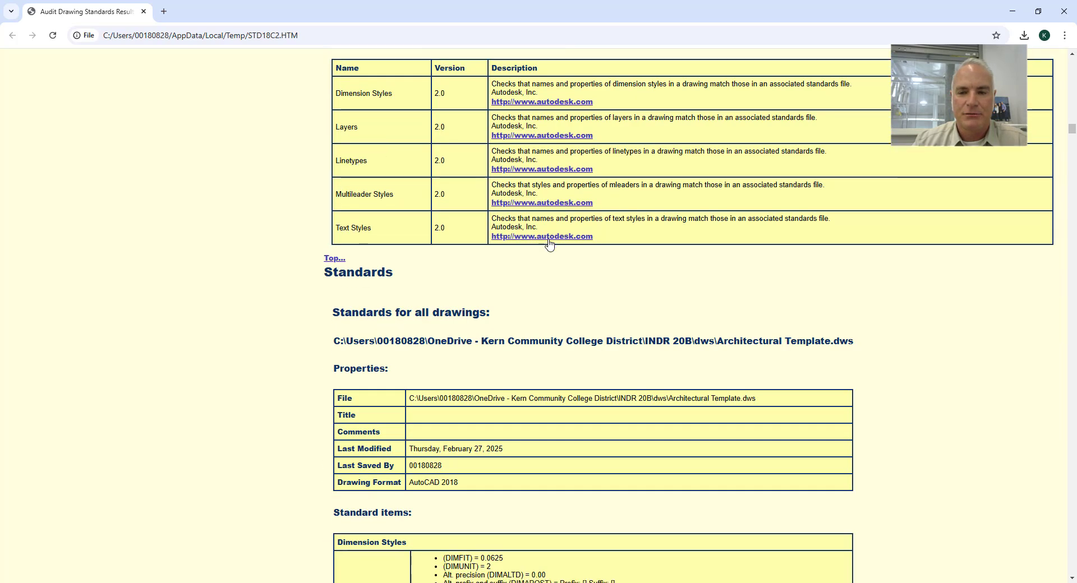
scroll(down, 3)
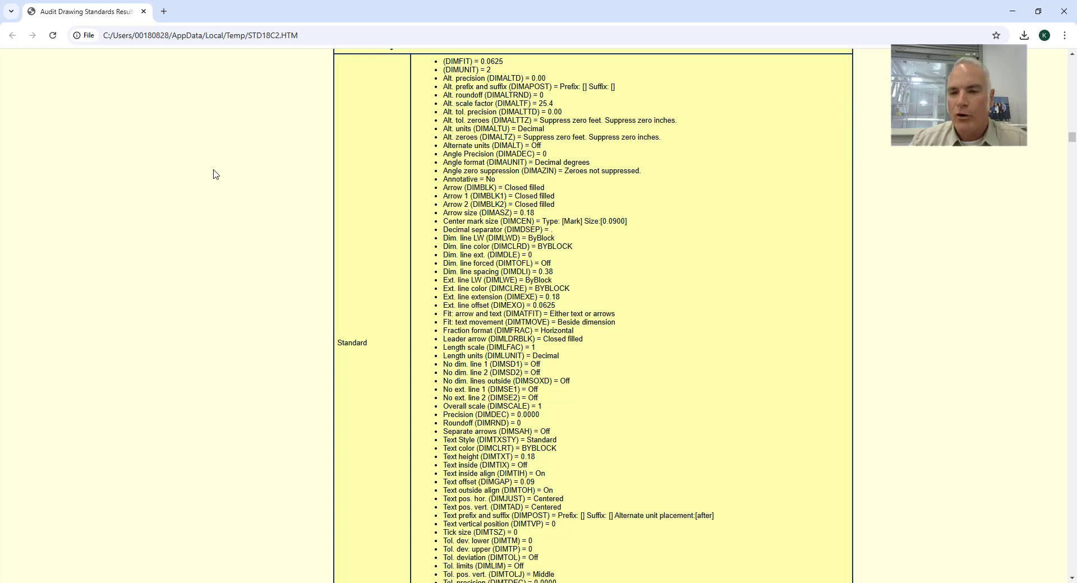
scroll(down, 3)
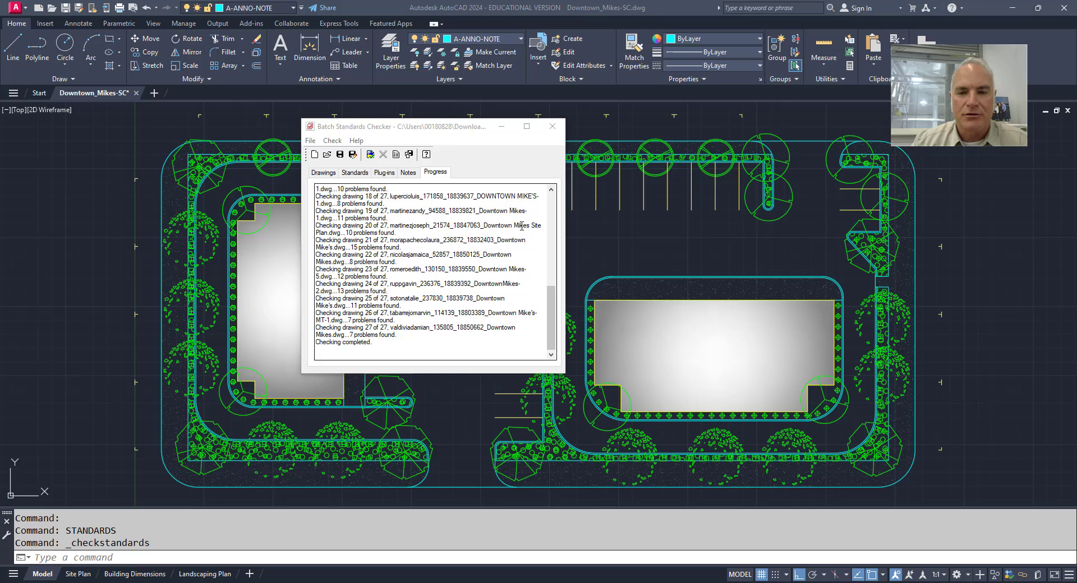
click(551, 126)
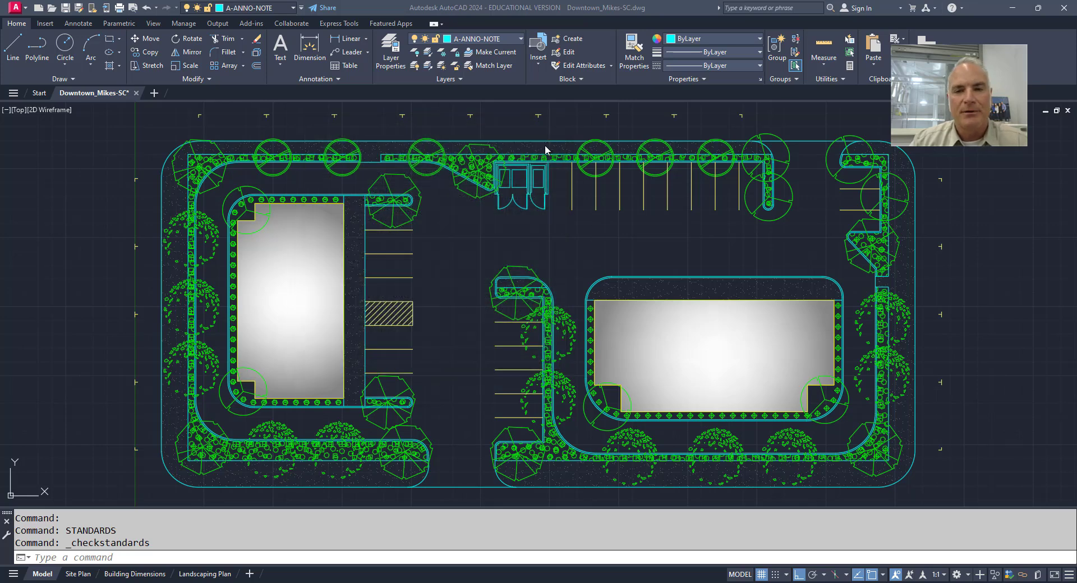